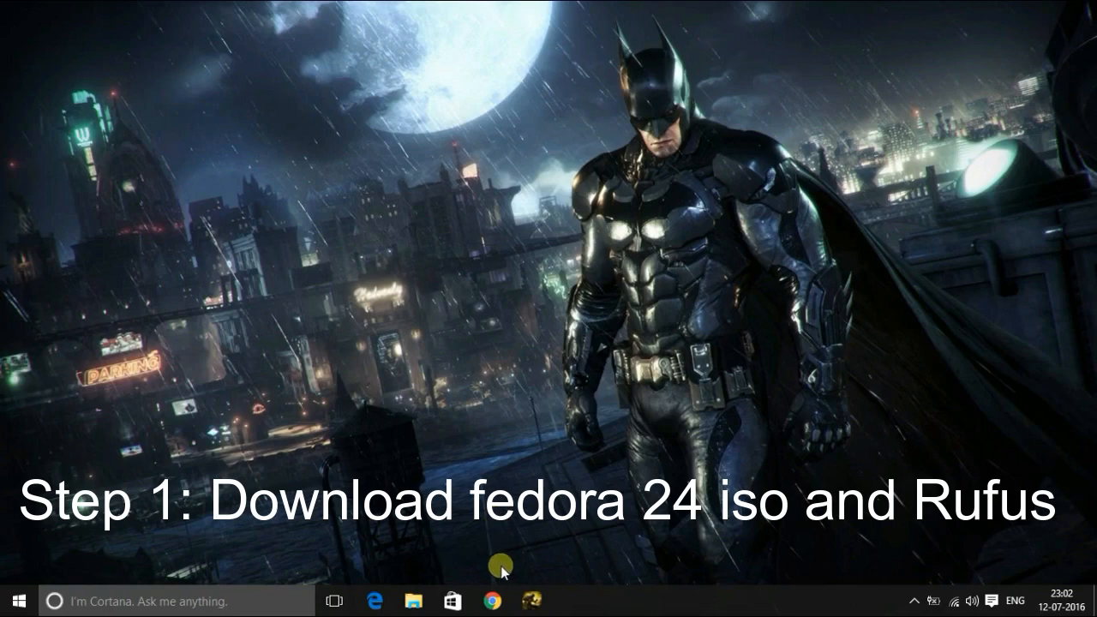
Launch Chrome and reach the Fedora Workstation download page at getfedora.org
left_click(492, 600)
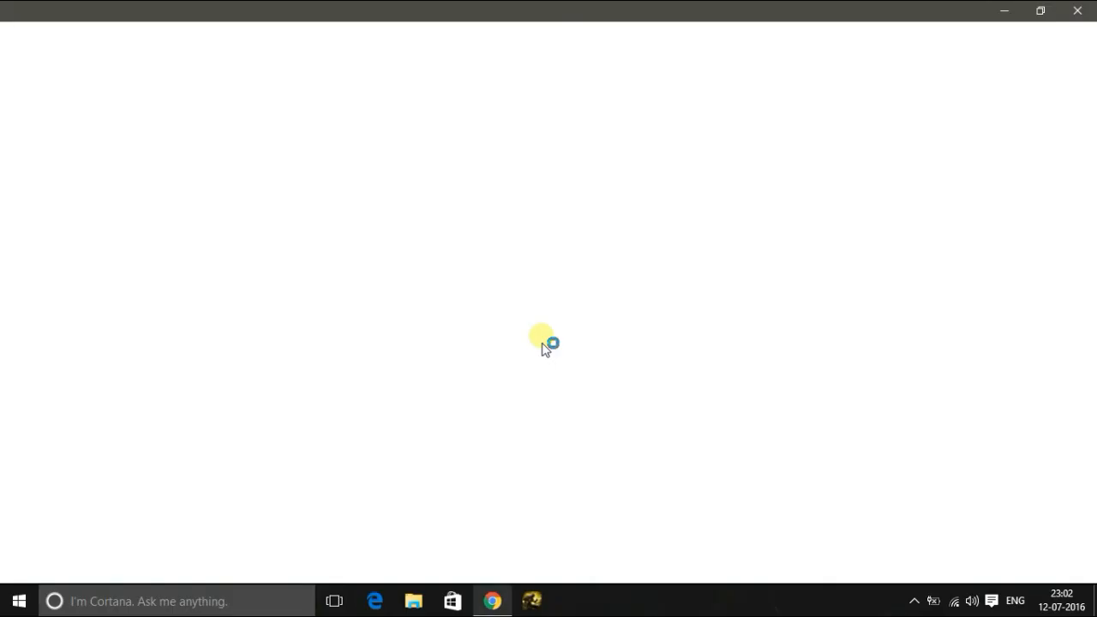
left_click(492, 600)
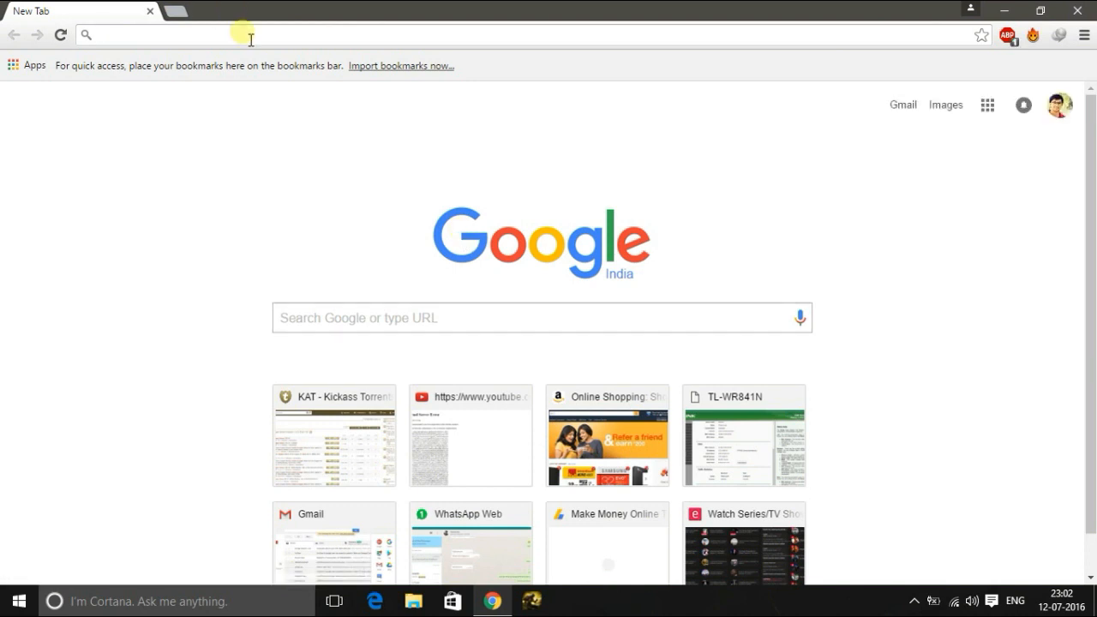
type("fedex tracking")
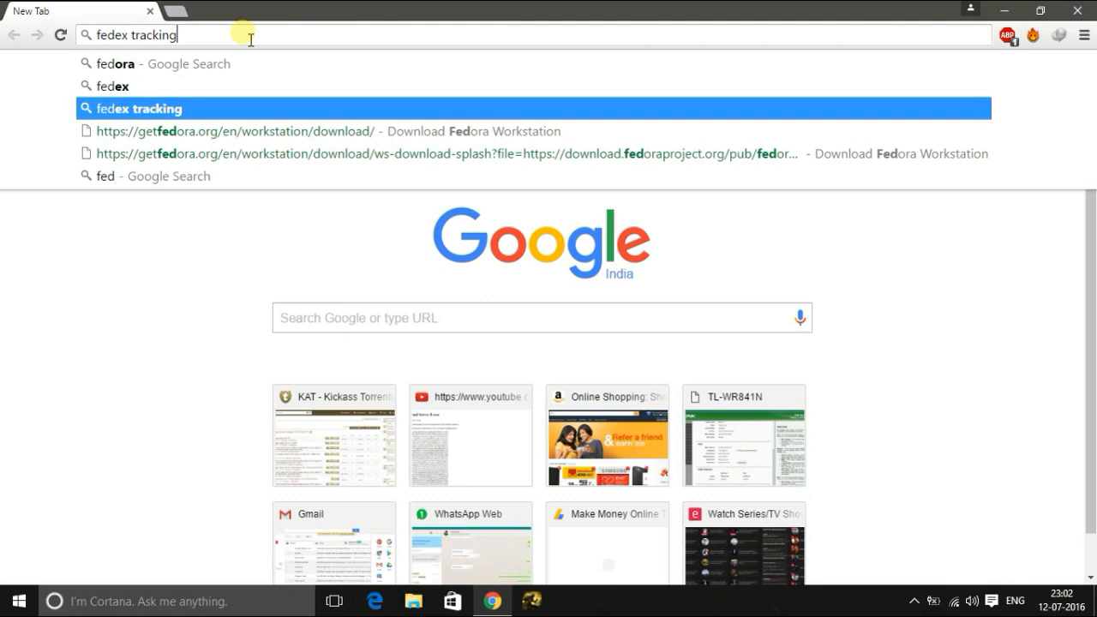
left_click(236, 131)
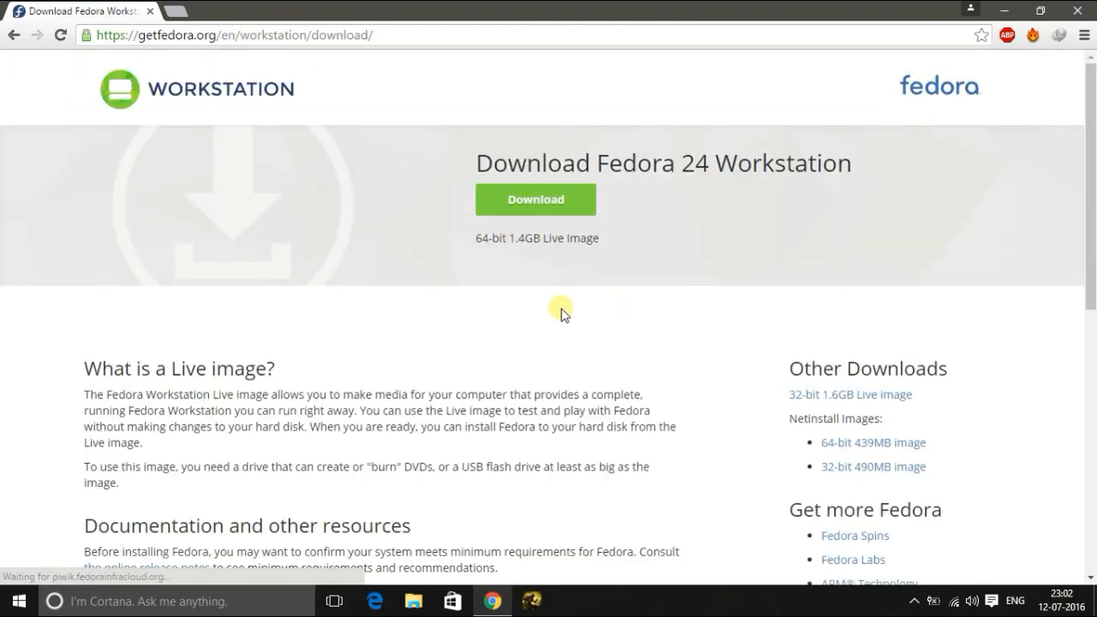
Start downloading the 64-bit Fedora 24 Workstation ISO through the download manager
left_click(535, 199)
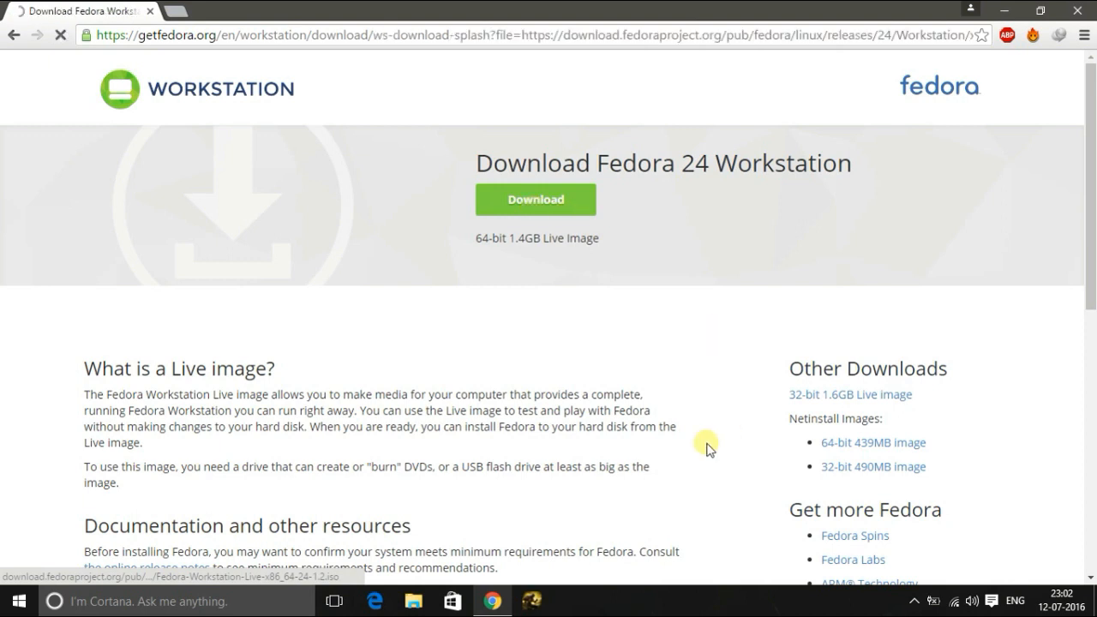
left_click(534, 199)
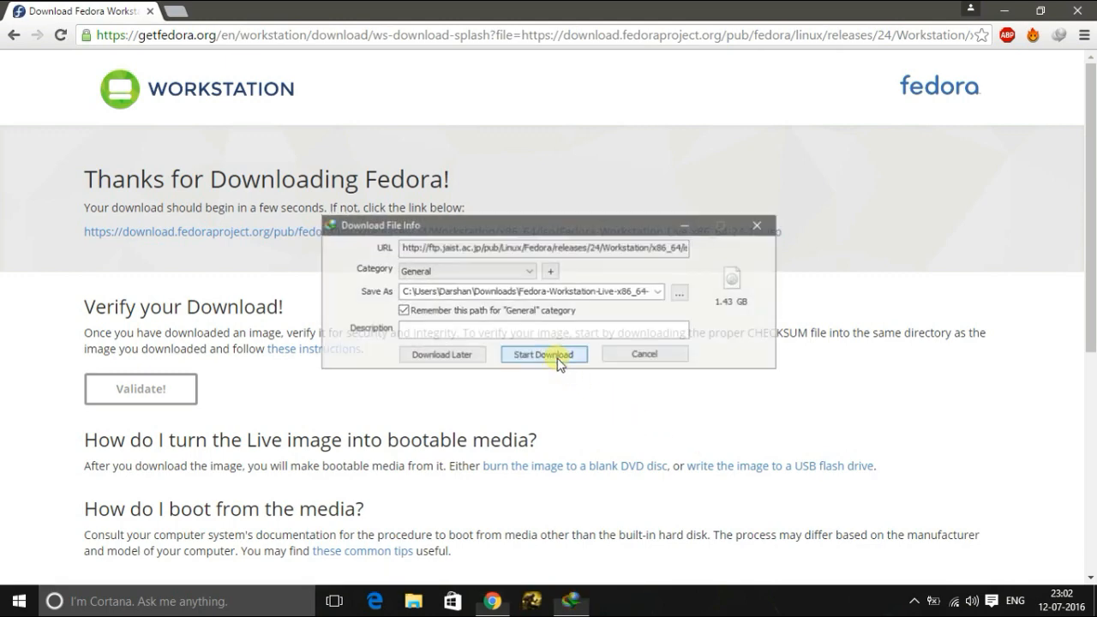
left_click(543, 353)
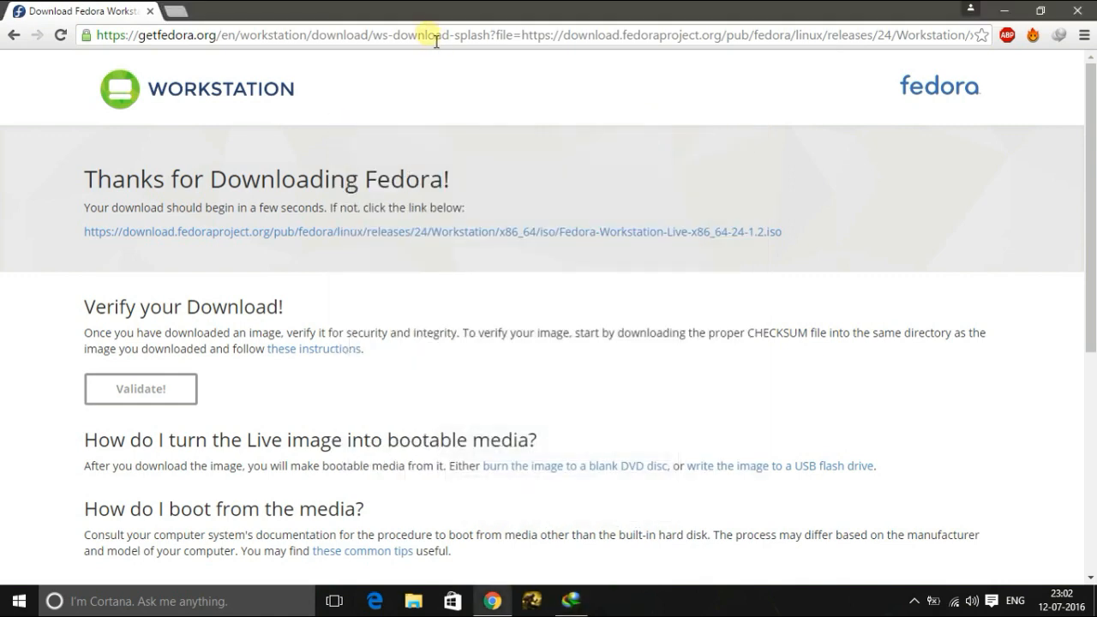
mouse_move(432, 106)
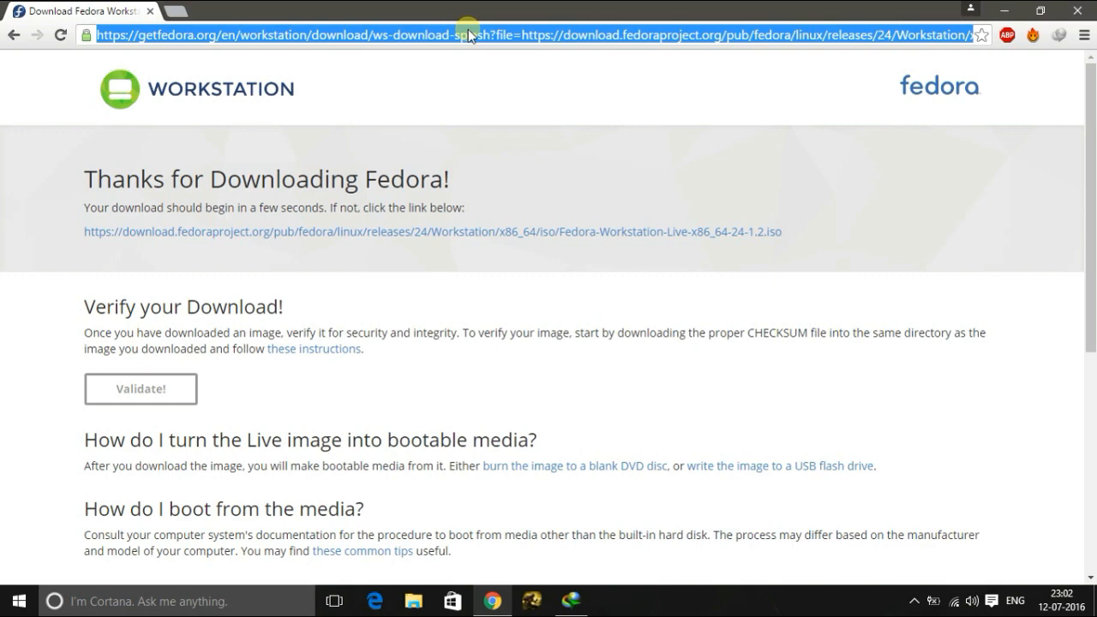
Search for rufus and go to the Rufus website at rufus.akeo.ie
type("rufus")
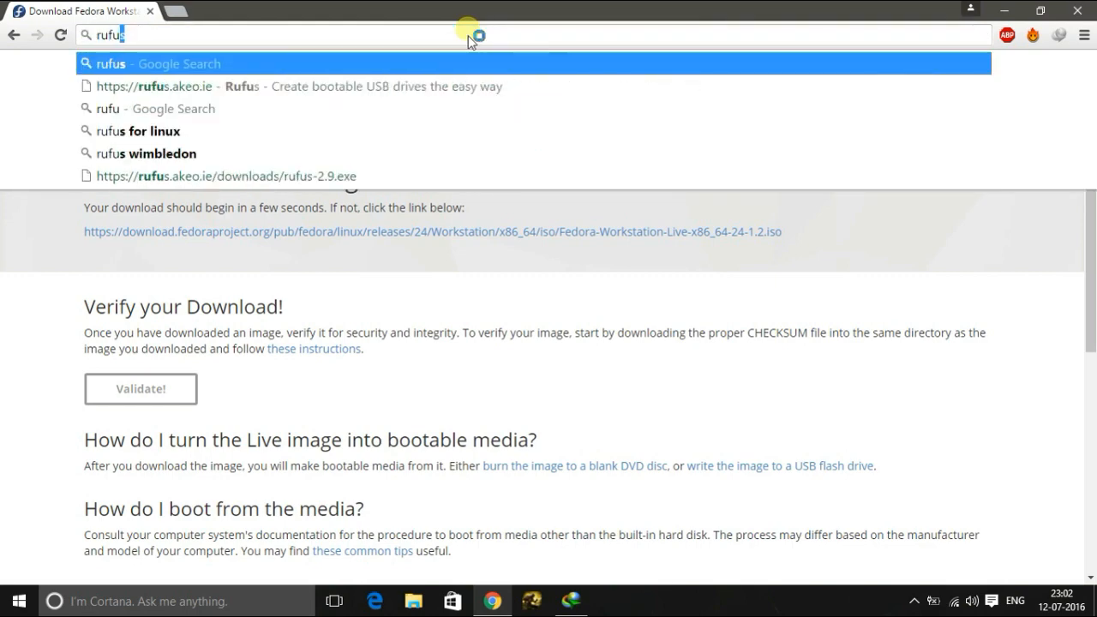
left_click(154, 86)
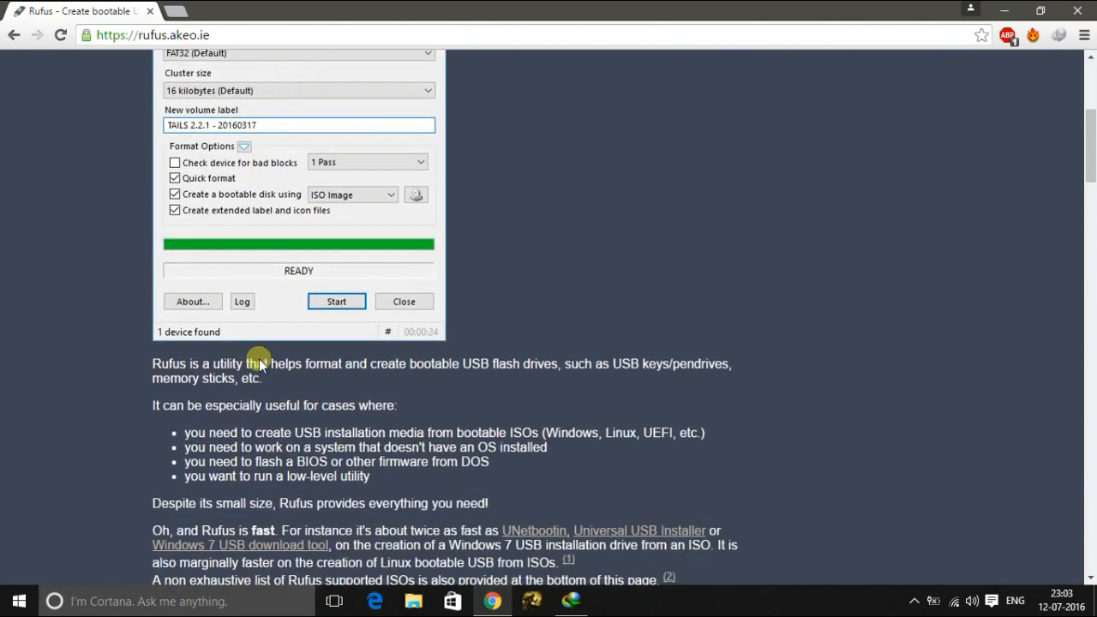
scroll("down", 3)
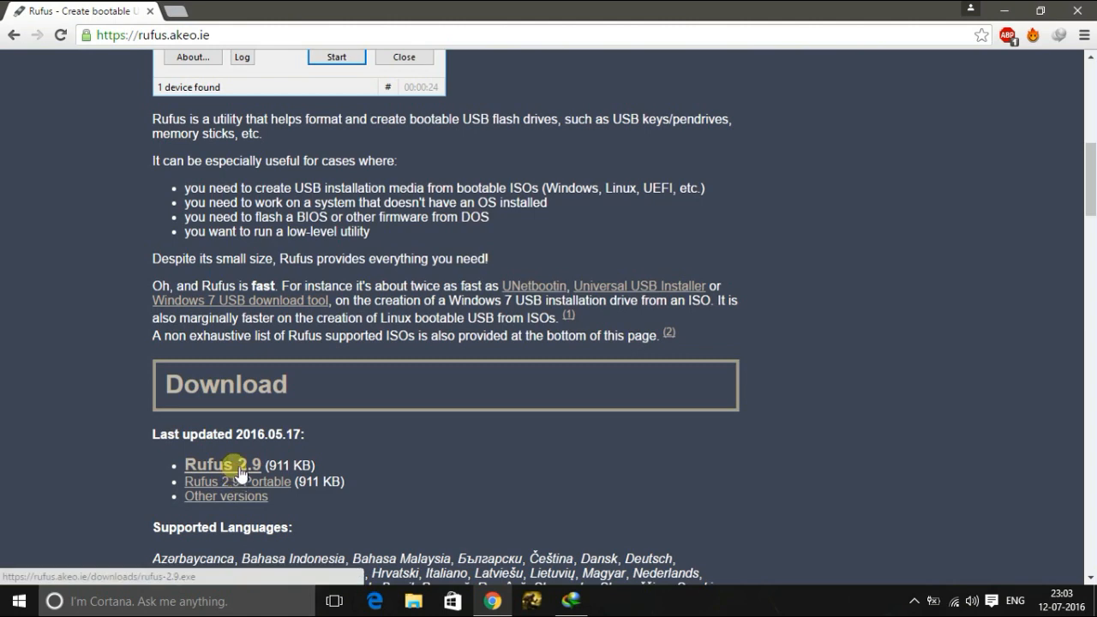
Download Rufus 2.9 and launch the downloaded program
left_click(218, 464)
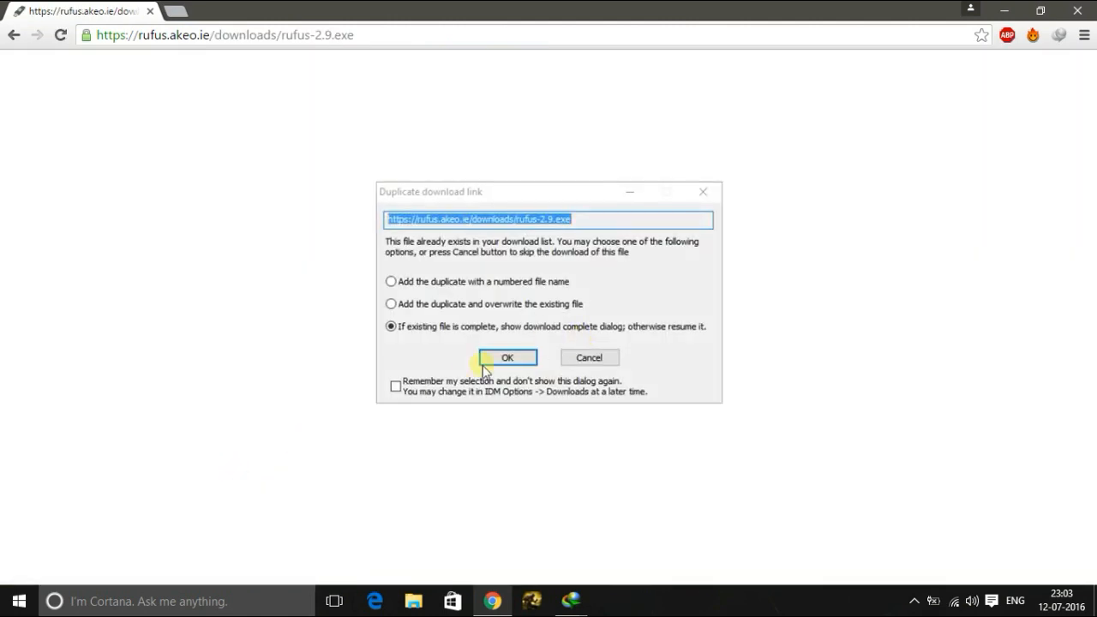
left_click(508, 358)
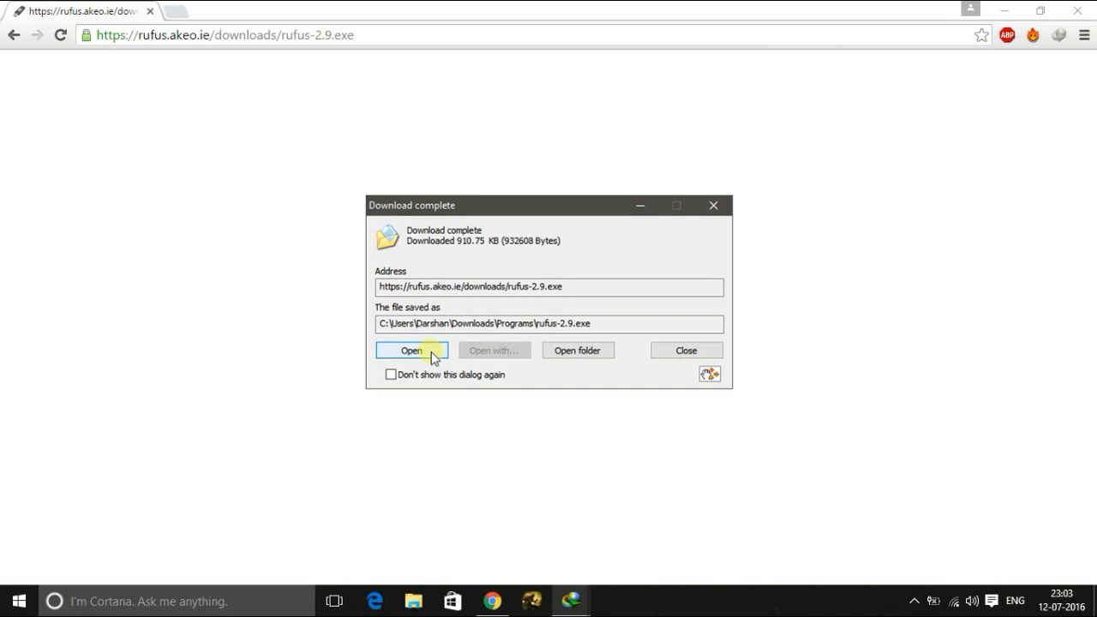
left_click(411, 350)
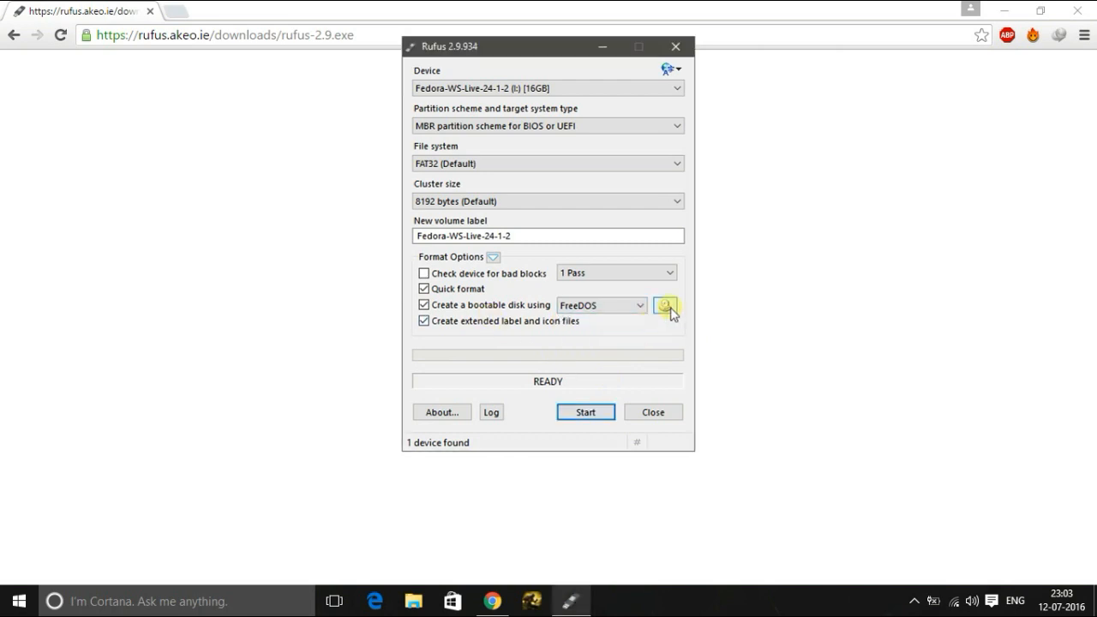
Select the Fedora 24 Workstation ISO and begin writing it, allowing the Syslinux download
left_click(667, 306)
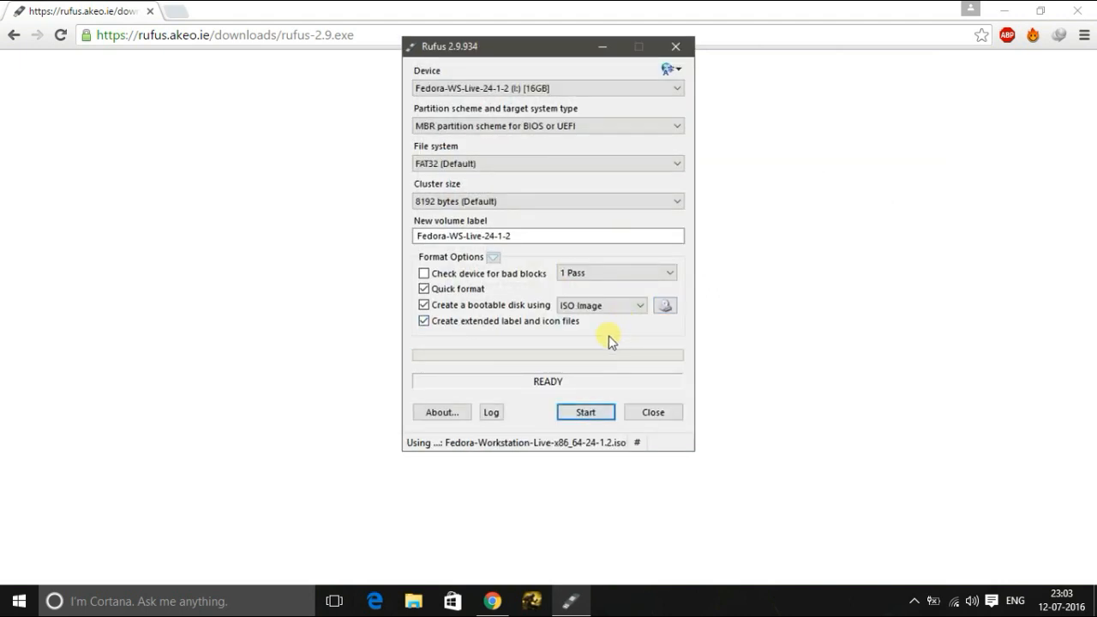
left_click(586, 411)
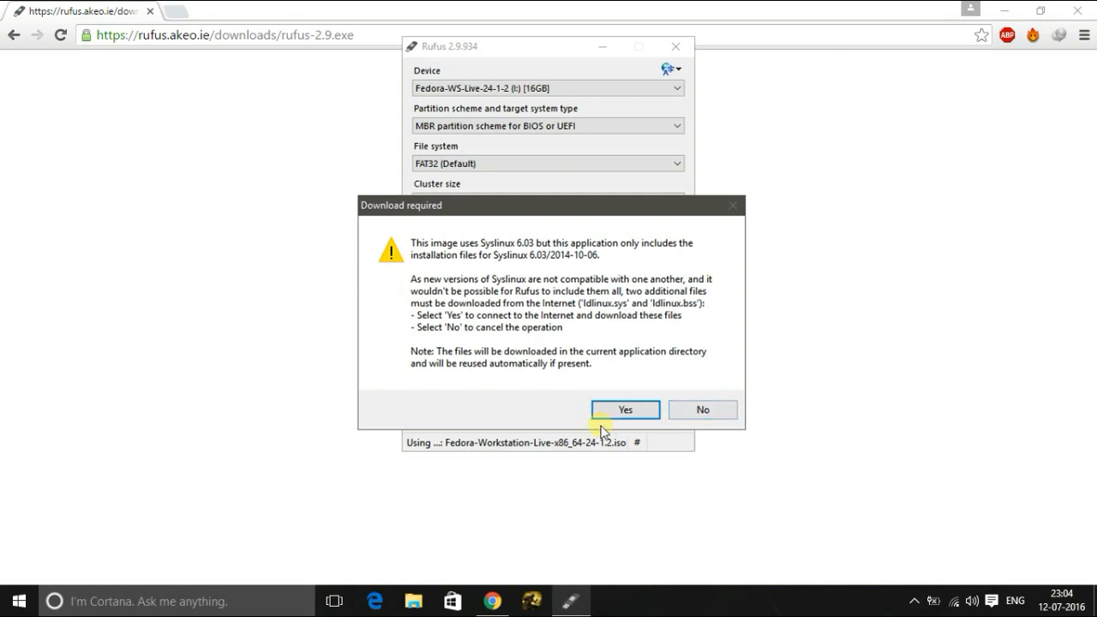
left_click(624, 410)
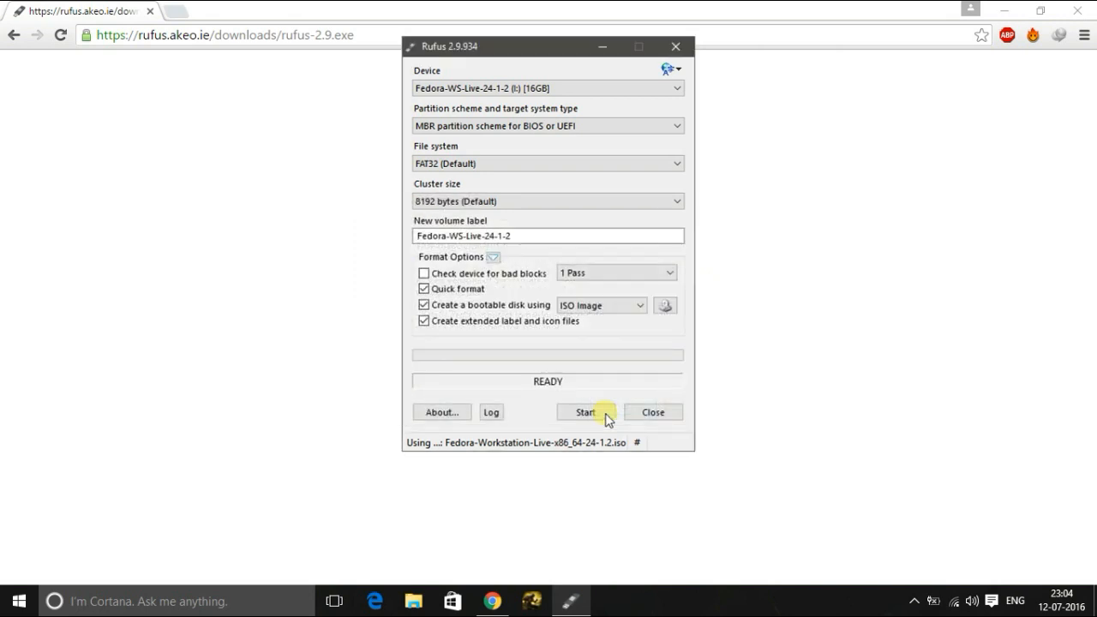
left_click(586, 411)
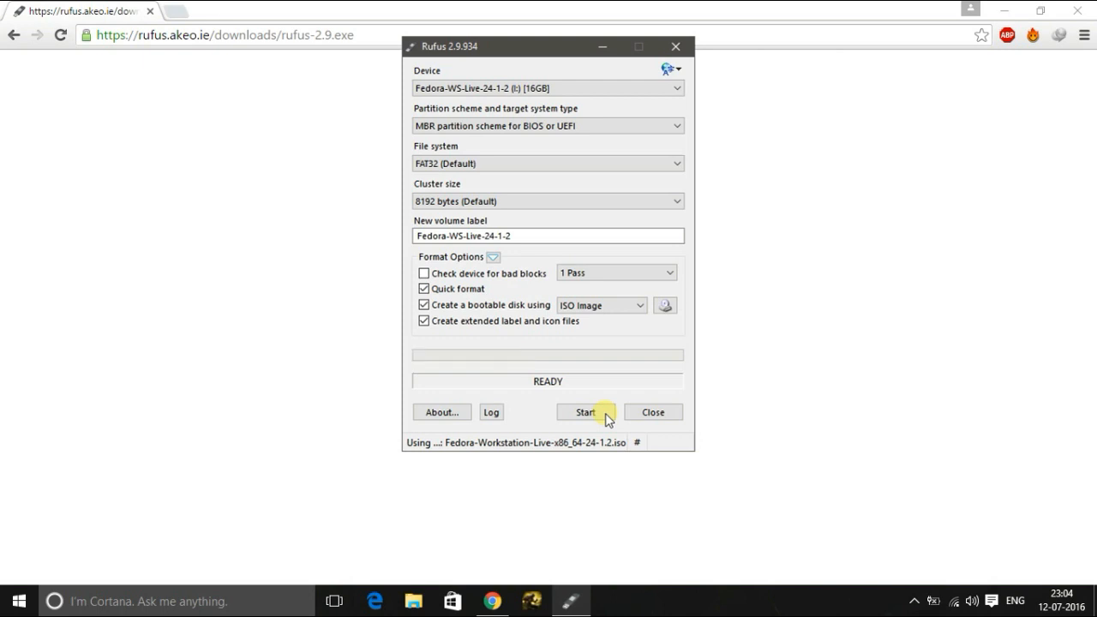
Write the image to the 16GB USB drive in ISO Image mode and close Rufus when finished
left_click(586, 412)
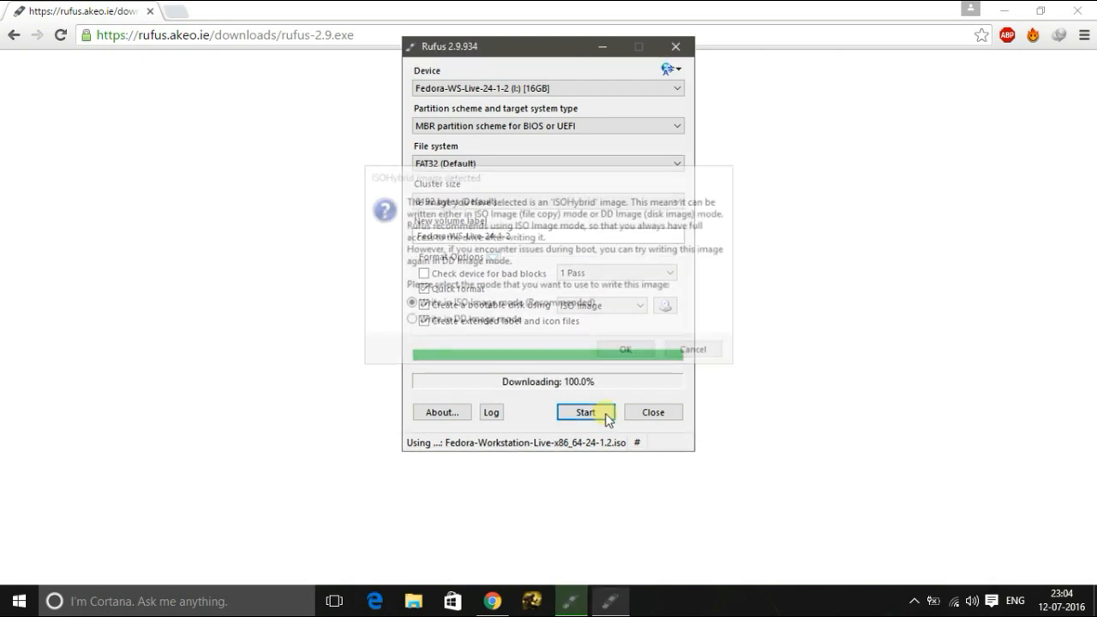
left_click(587, 412)
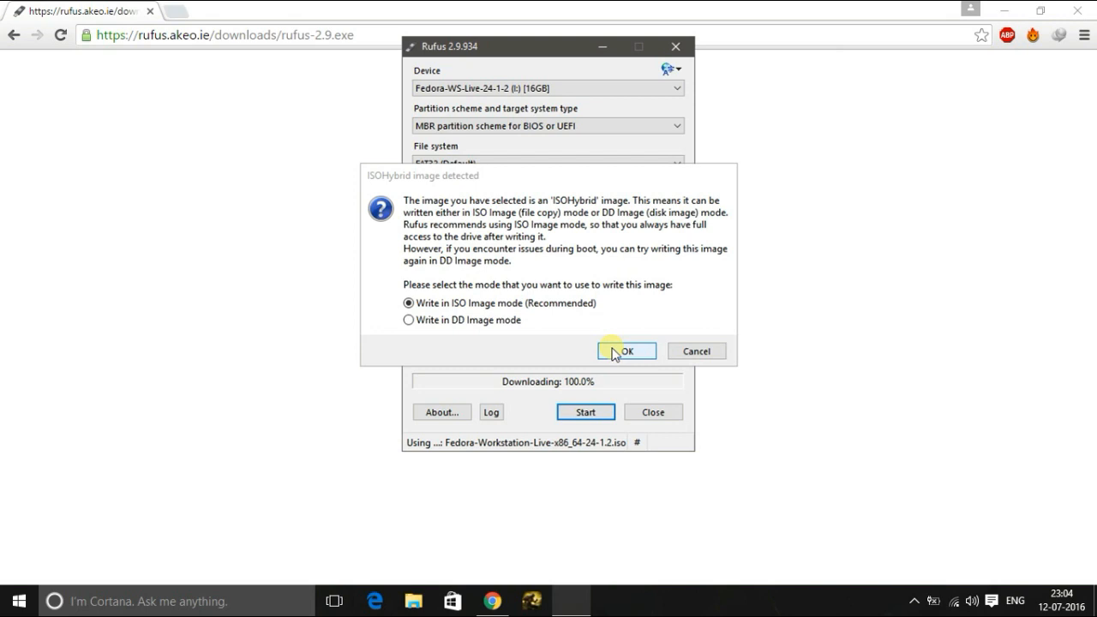
left_click(626, 350)
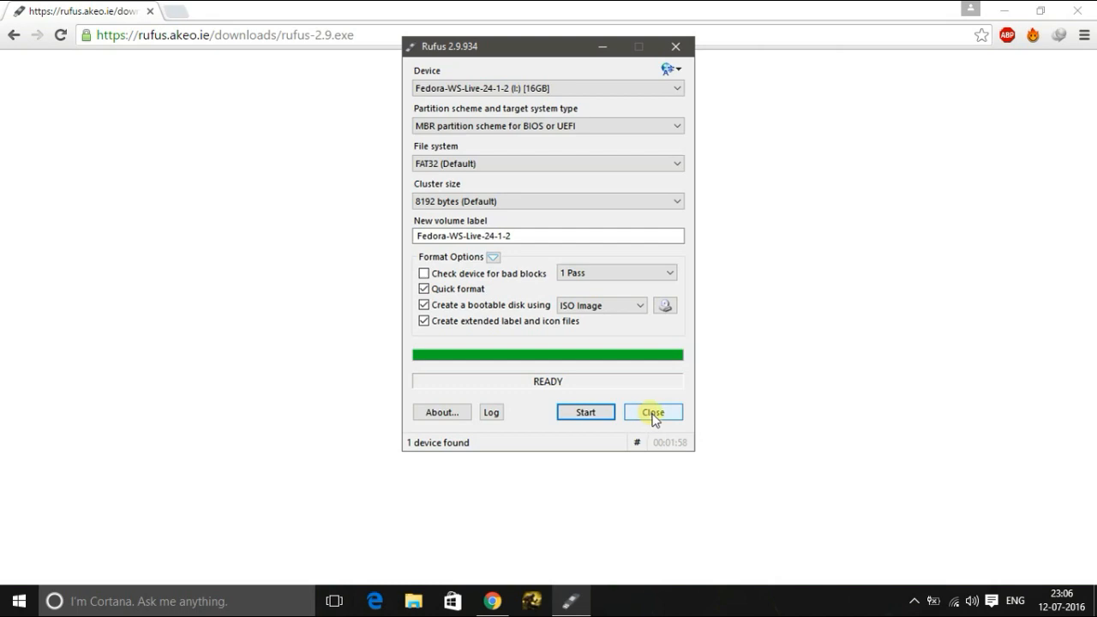
left_click(653, 412)
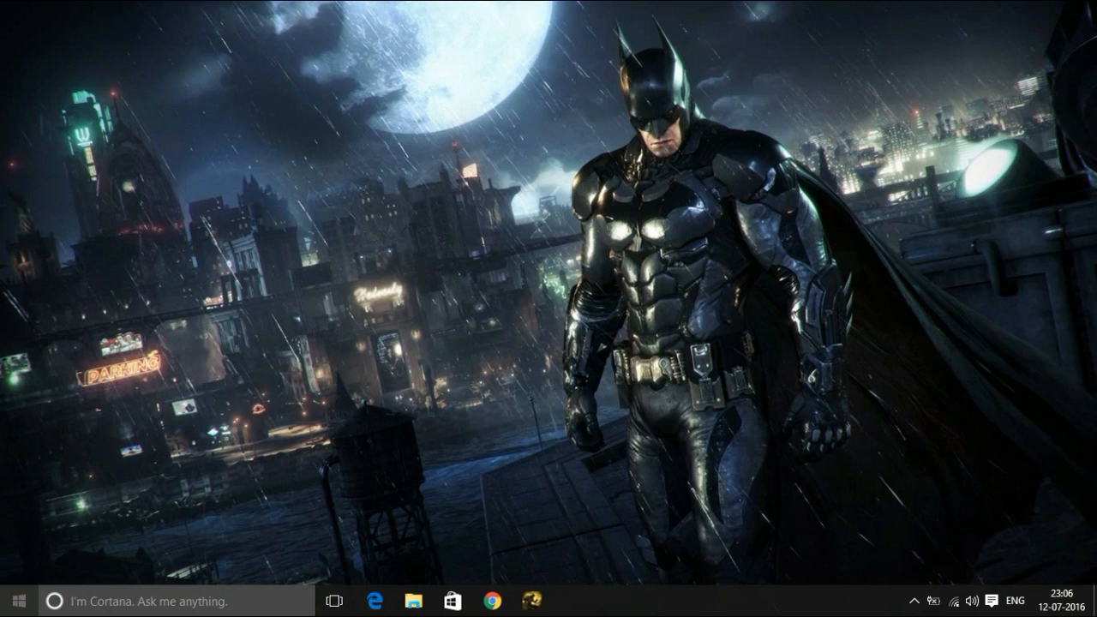
Open Disk Management via Win+X and start shrinking the Media (E:) volume
key("Win+X")
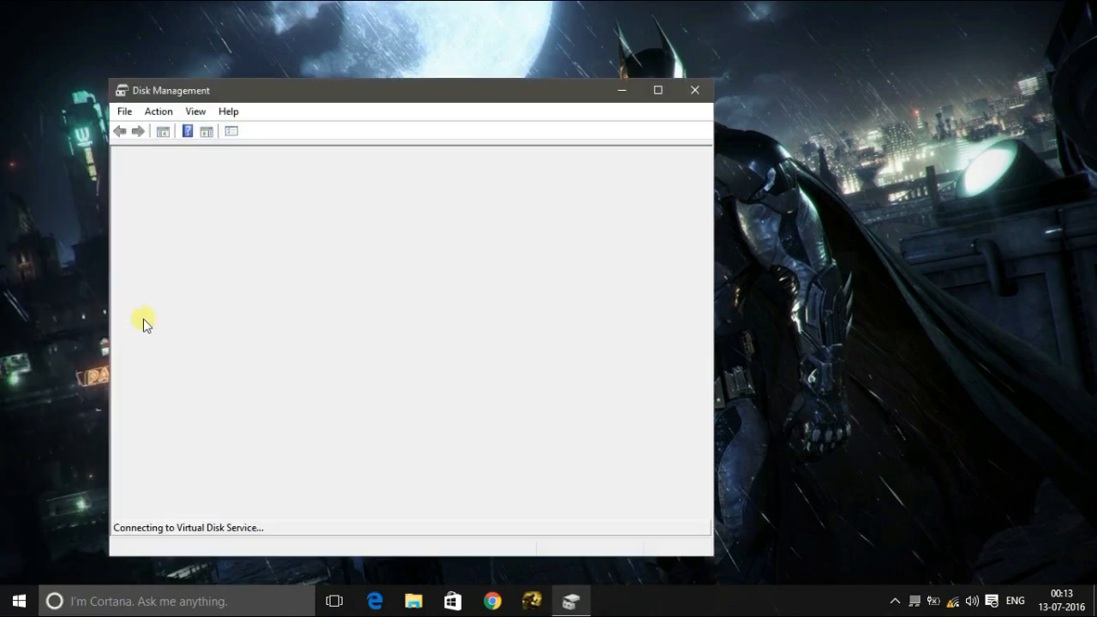
mouse_move(324, 290)
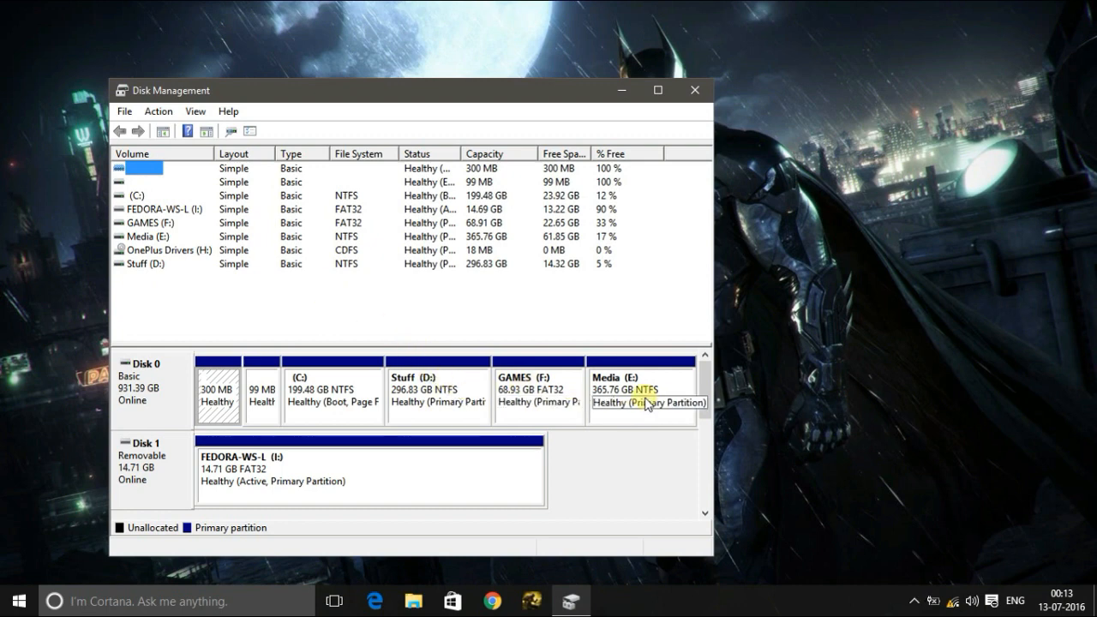
right_click(641, 394)
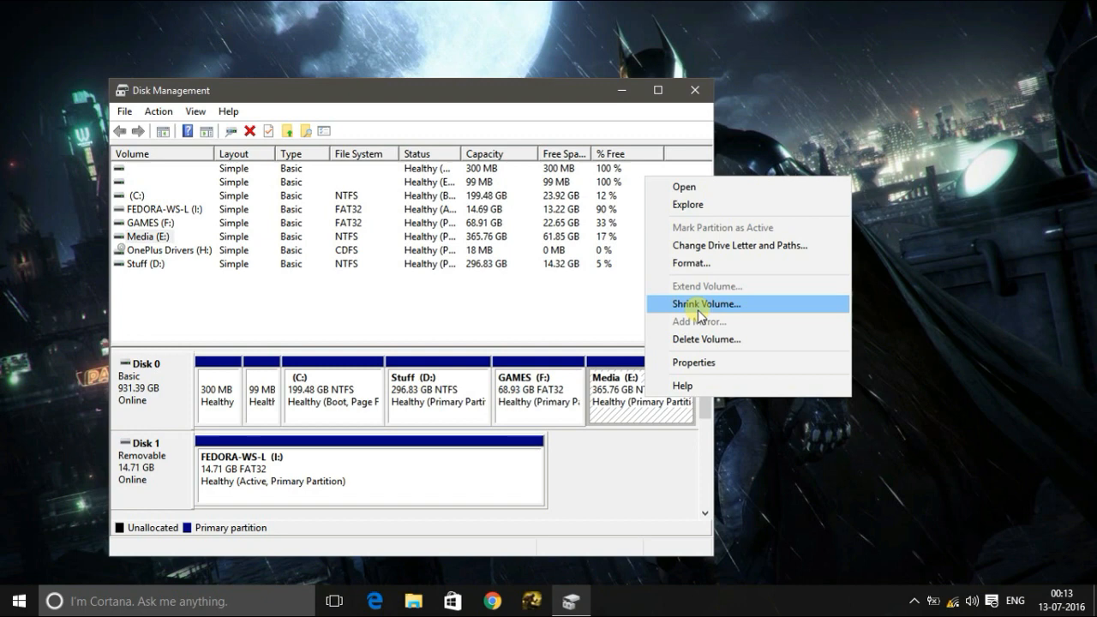
left_click(706, 303)
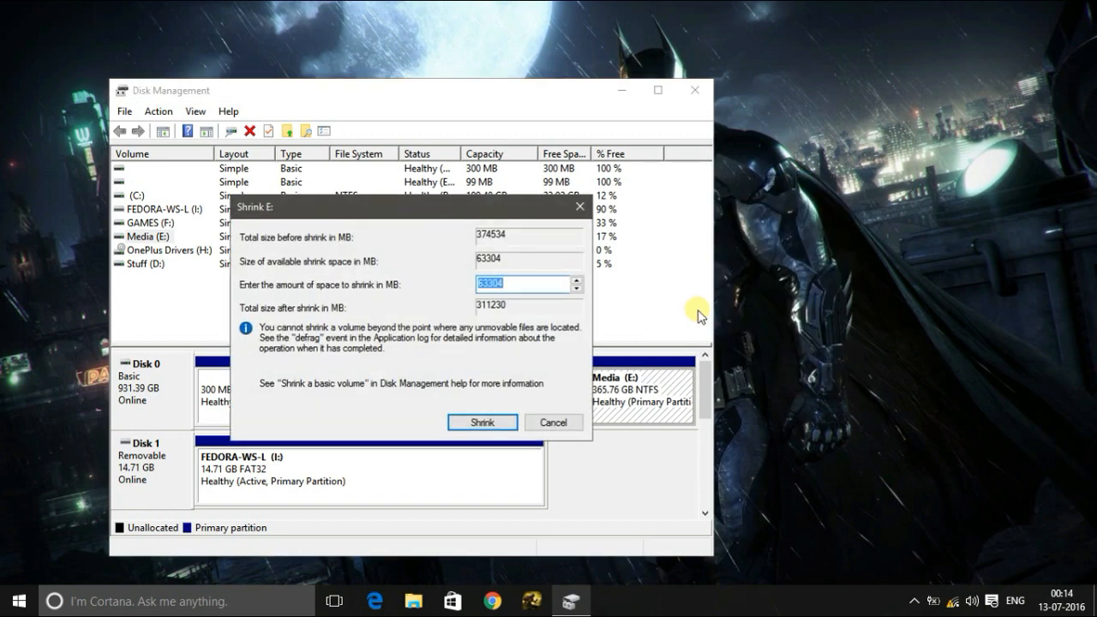
Shrink the Media (E:) volume by 20480 MB
type("2")
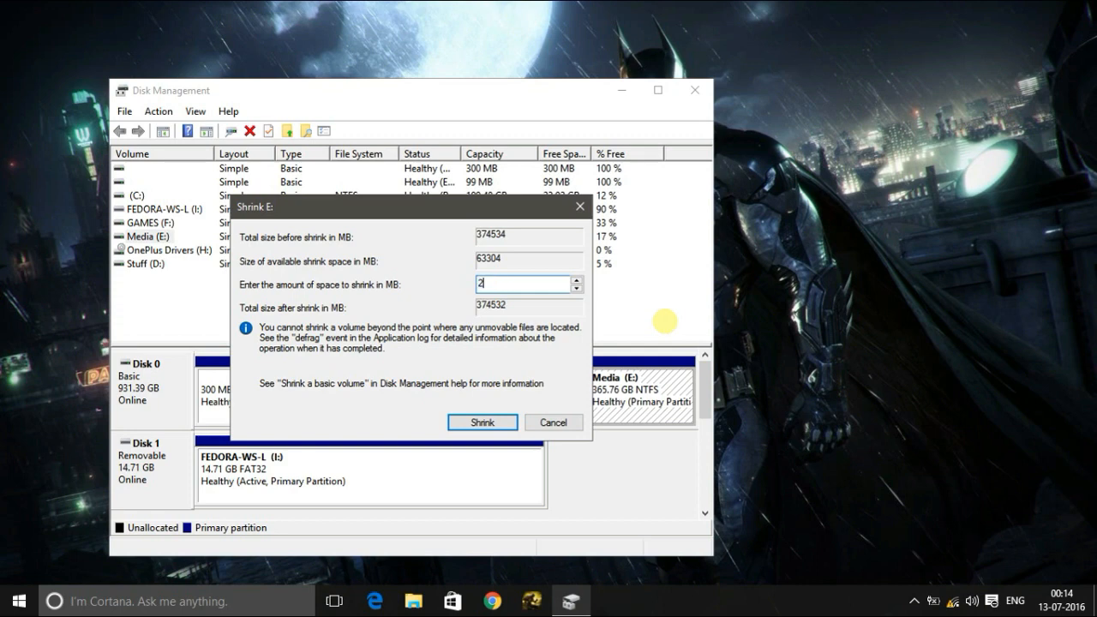
type("04")
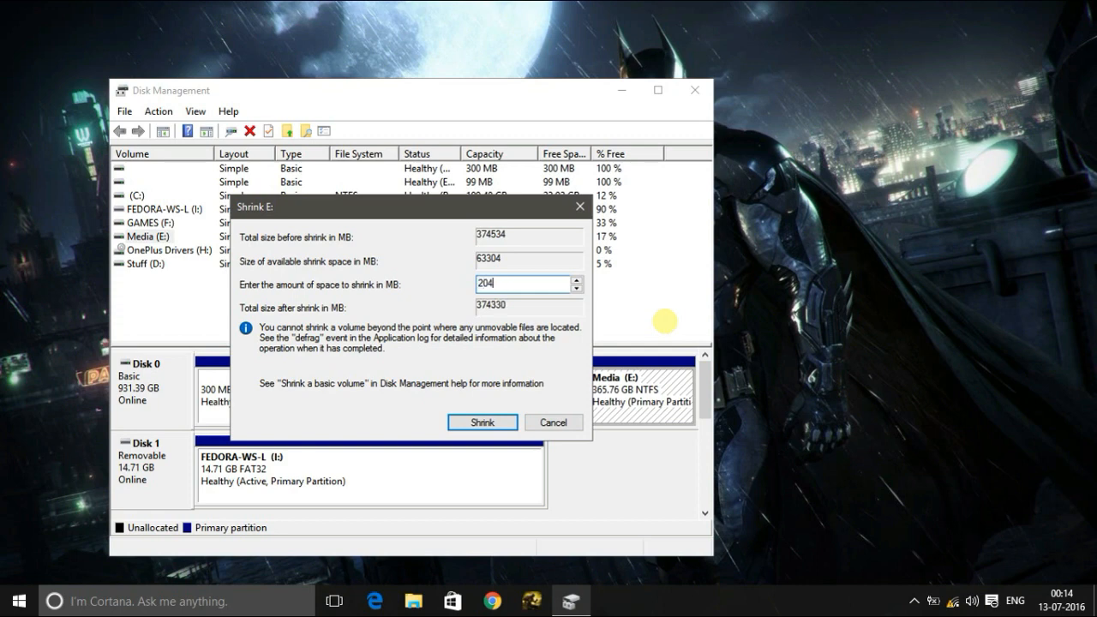
type("20480")
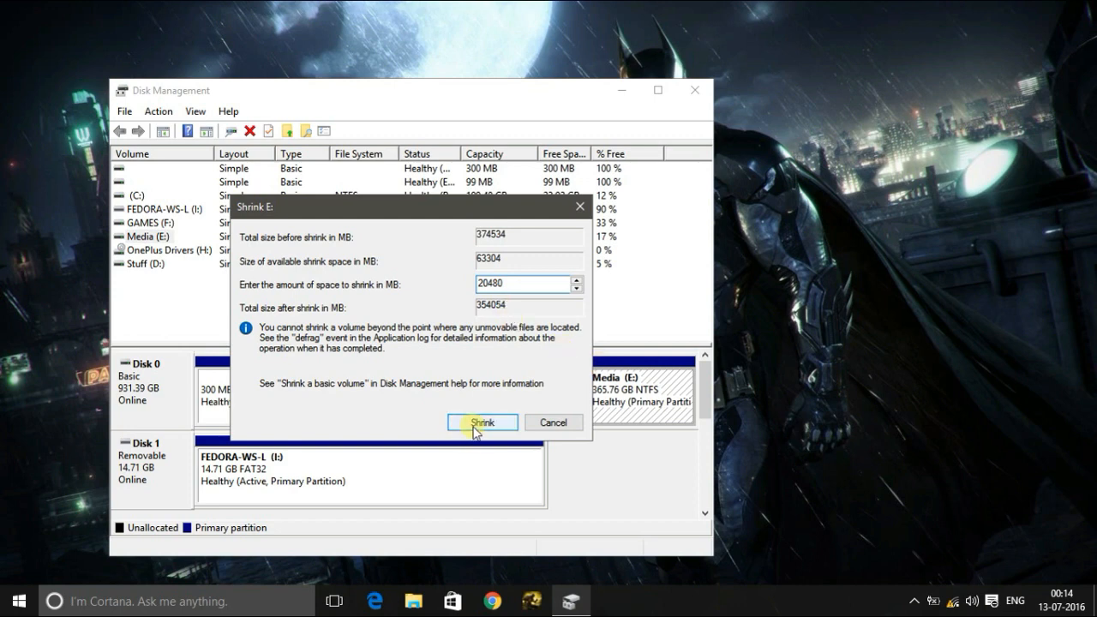
left_click(482, 421)
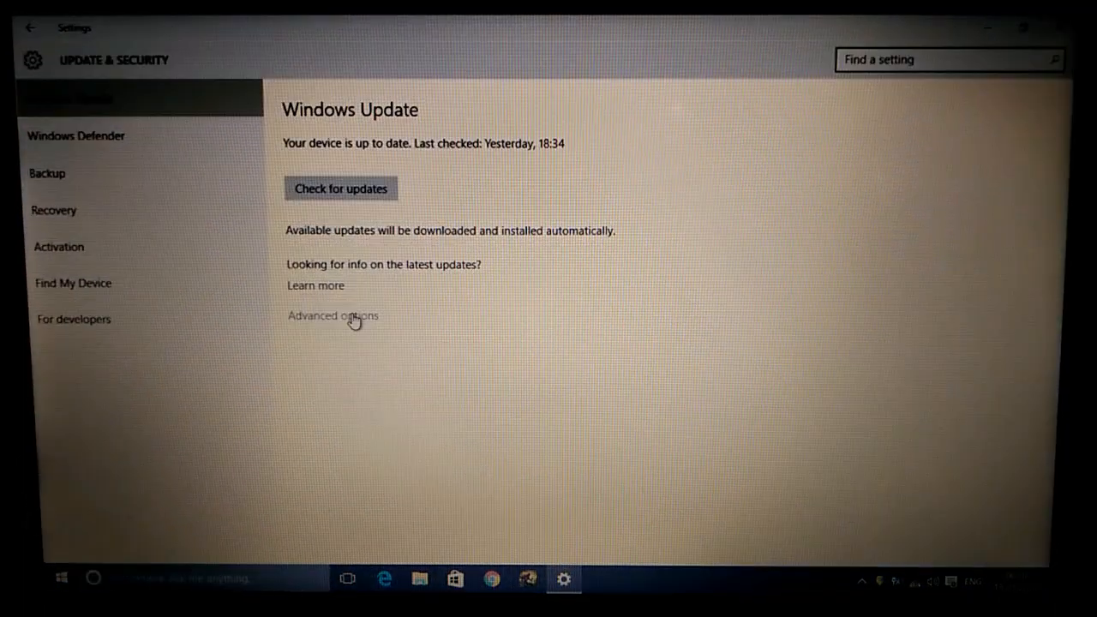
Restart the PC into advanced startup from Recovery settings
left_click(53, 209)
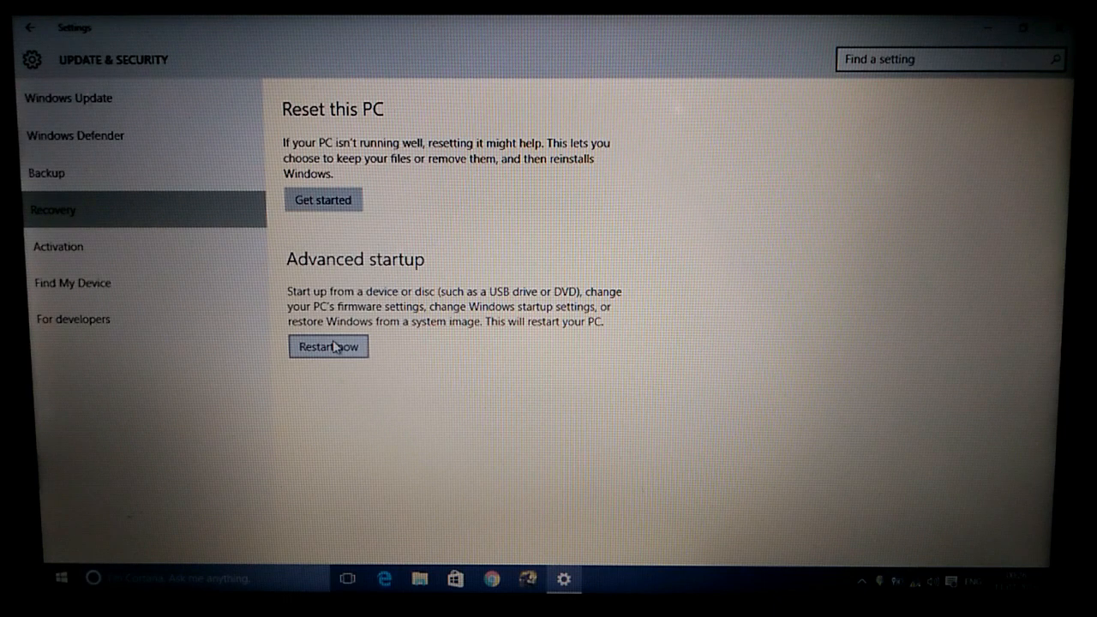
left_click(329, 347)
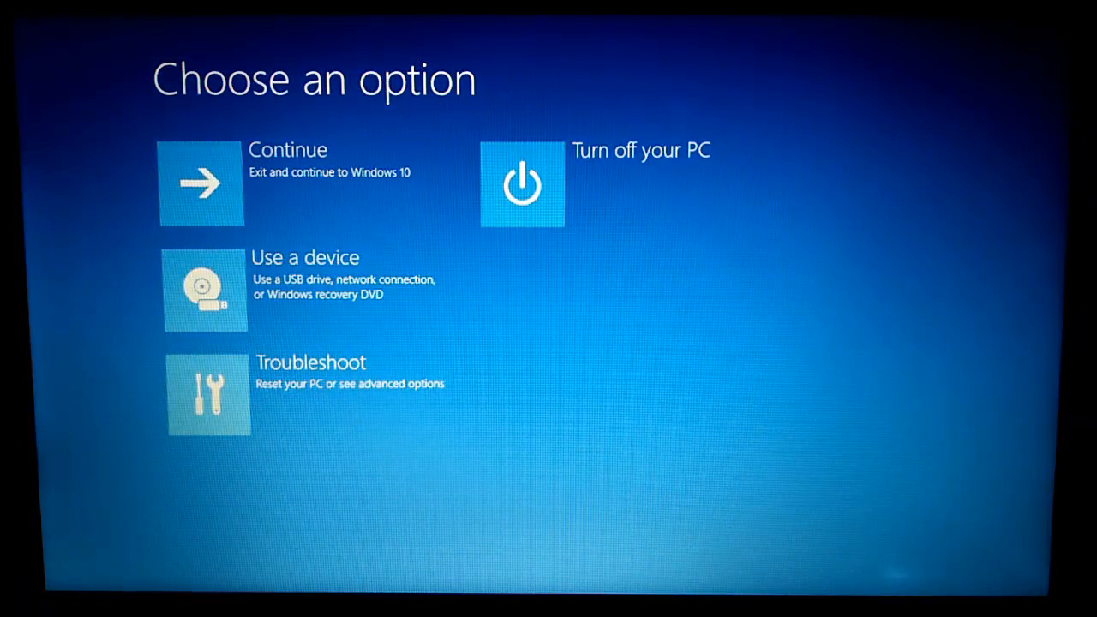
mouse_move(300, 288)
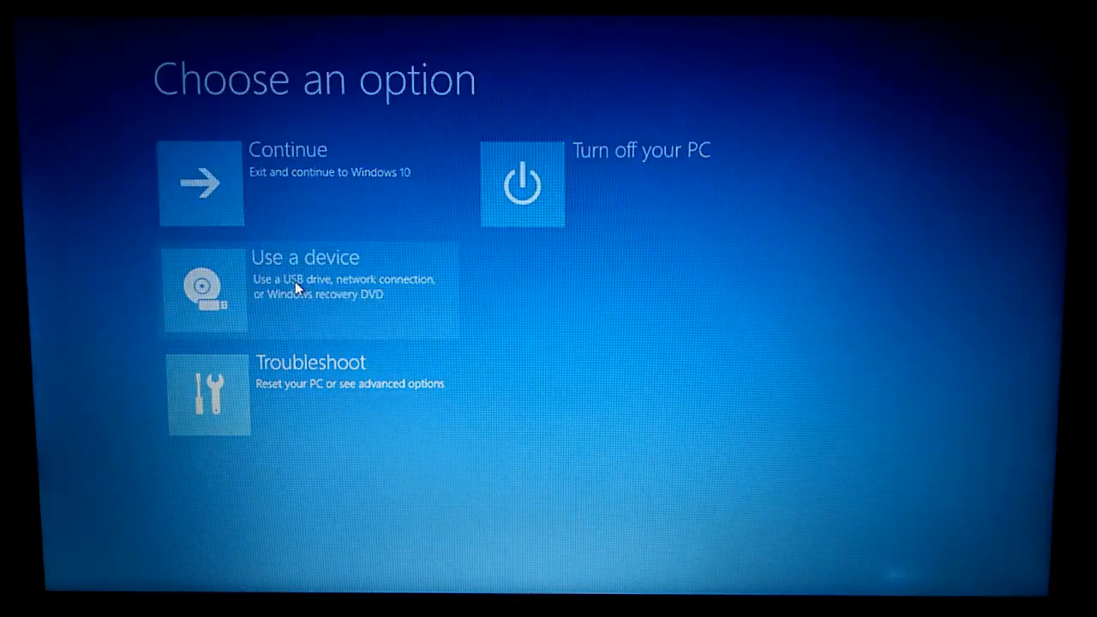
Use a device and boot from the EFI USB Device
left_click(305, 288)
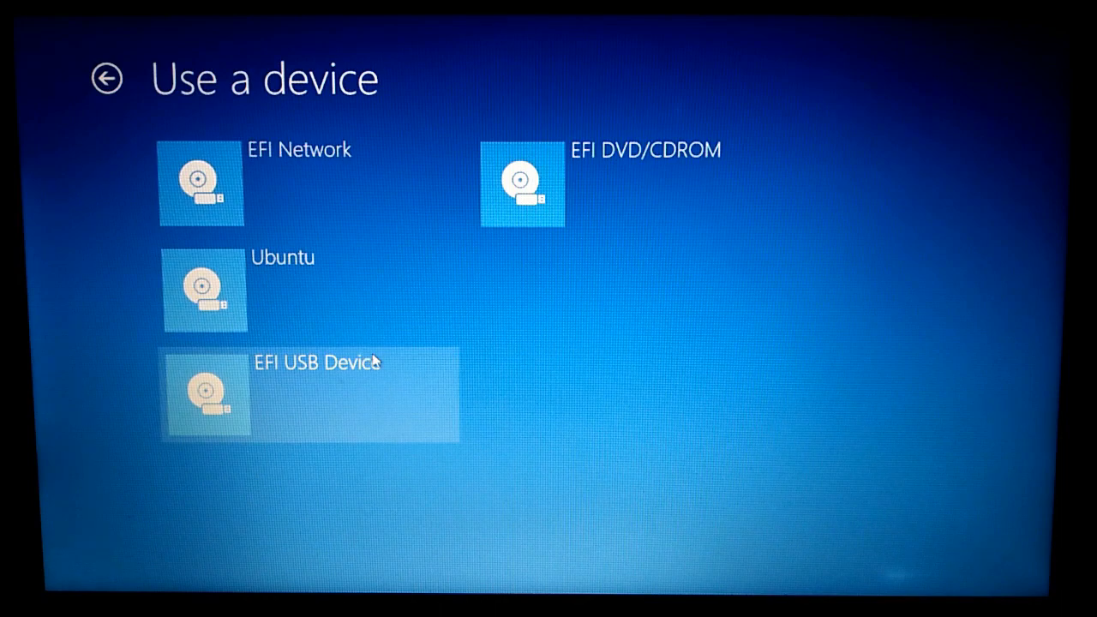
left_click(309, 394)
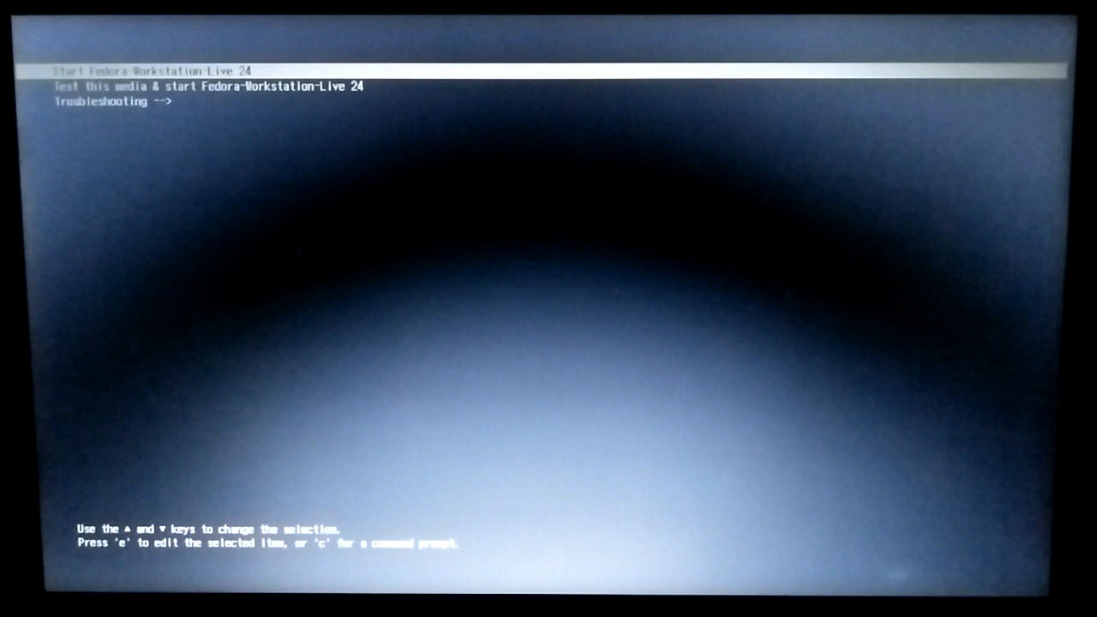
Boot the highlighted Start Fedora-Workstation-Live 24 entry
key("Return")
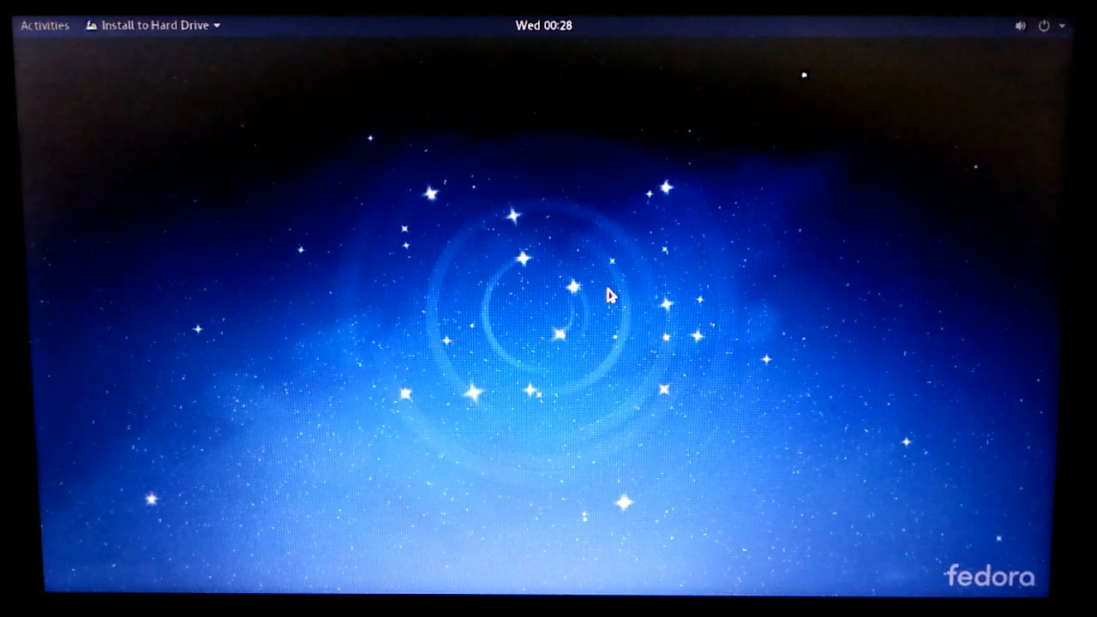
Start Install to Hard Drive from the GNOME top bar
left_click(154, 26)
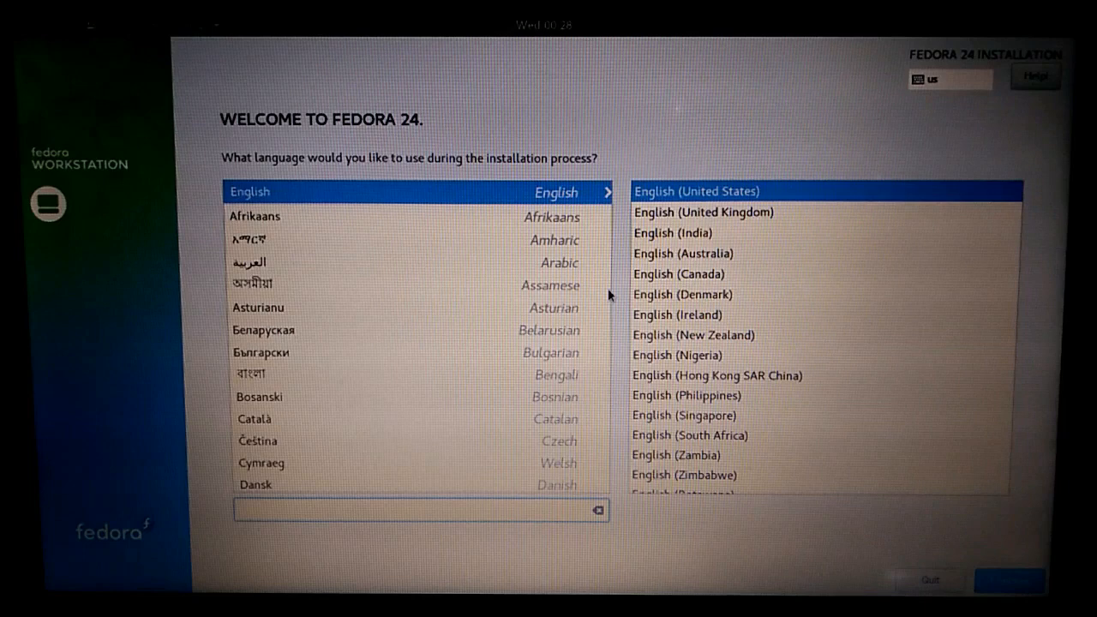
Choose English (India) as the installer language and continue to the summary
left_click(672, 233)
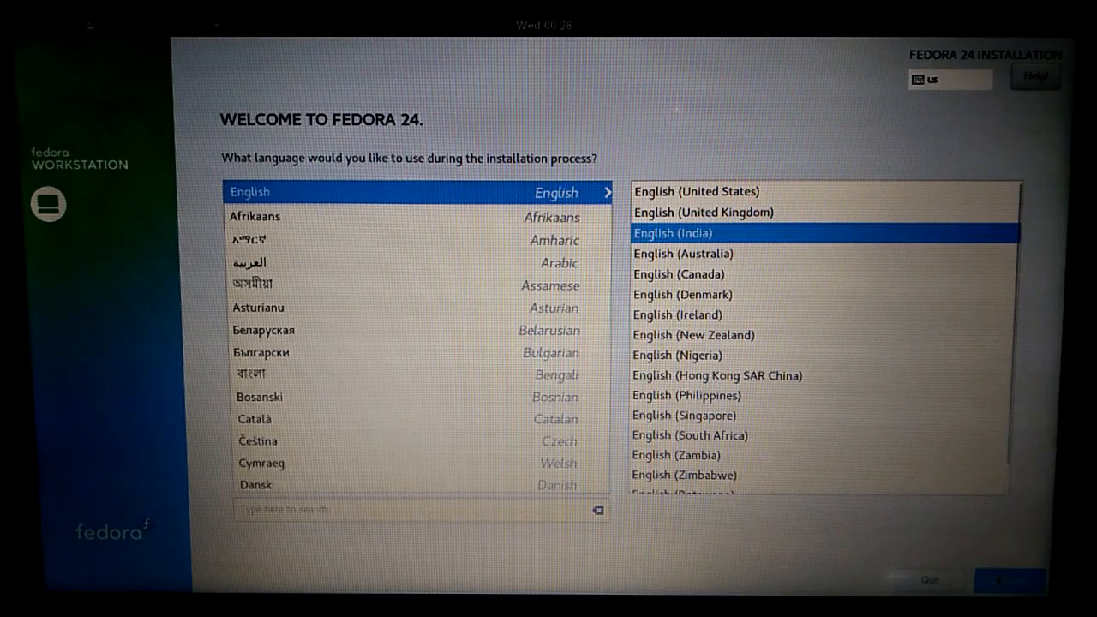
left_click(1008, 579)
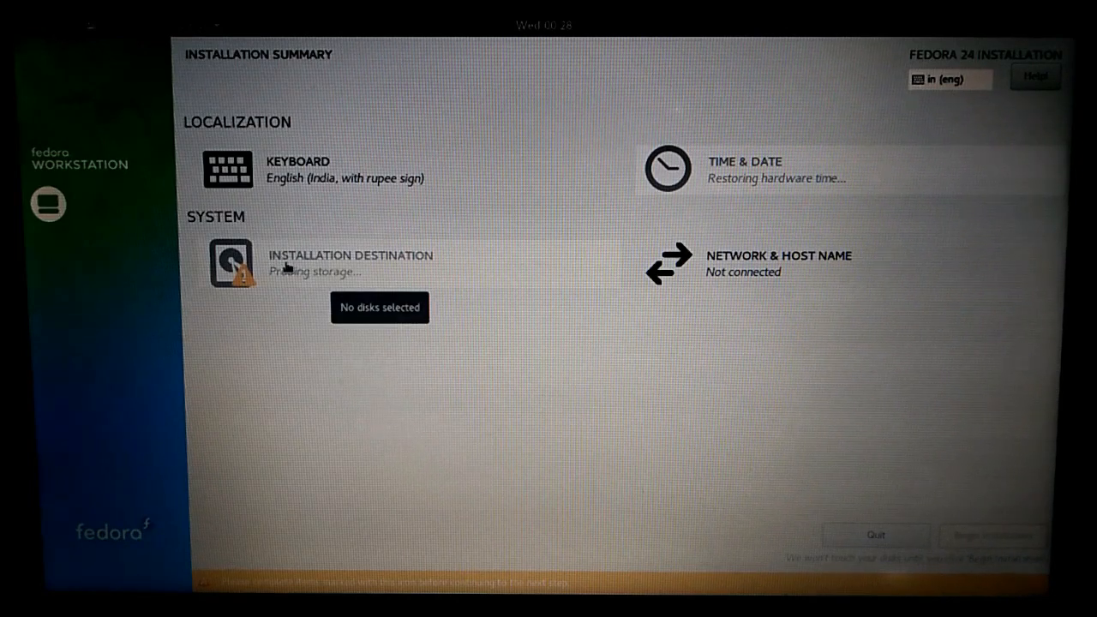
mouse_move(435, 384)
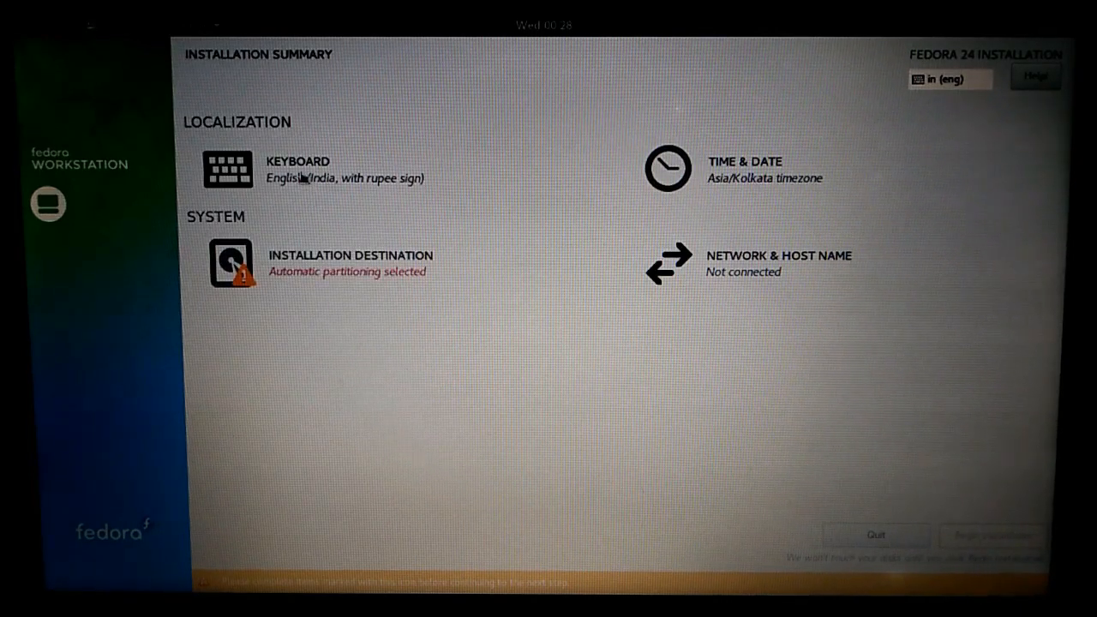
mouse_move(310, 274)
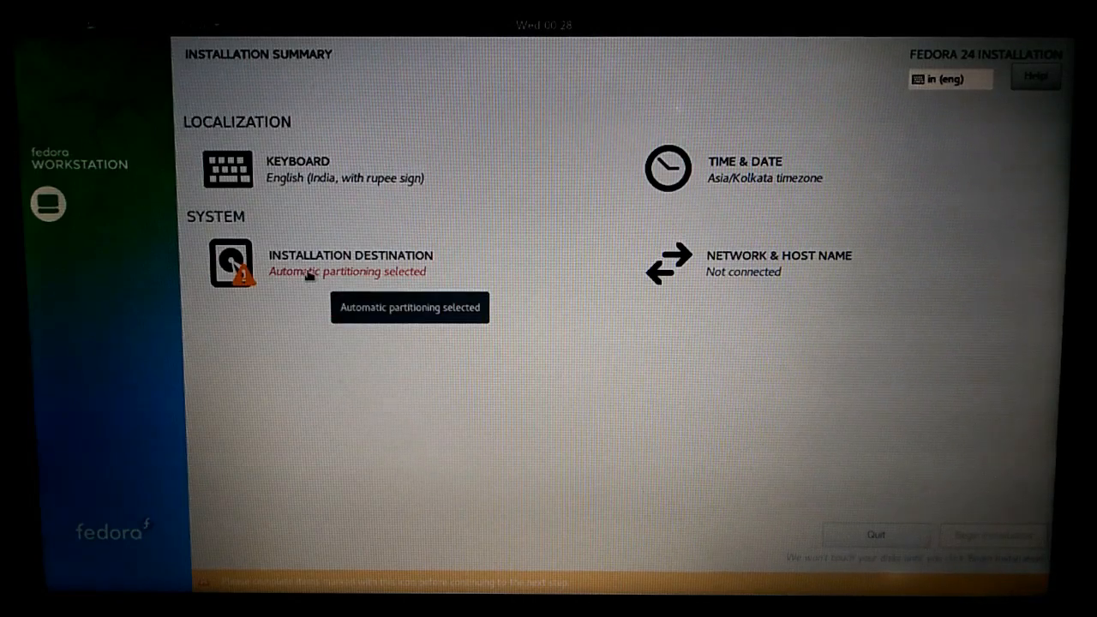
mouse_move(282, 271)
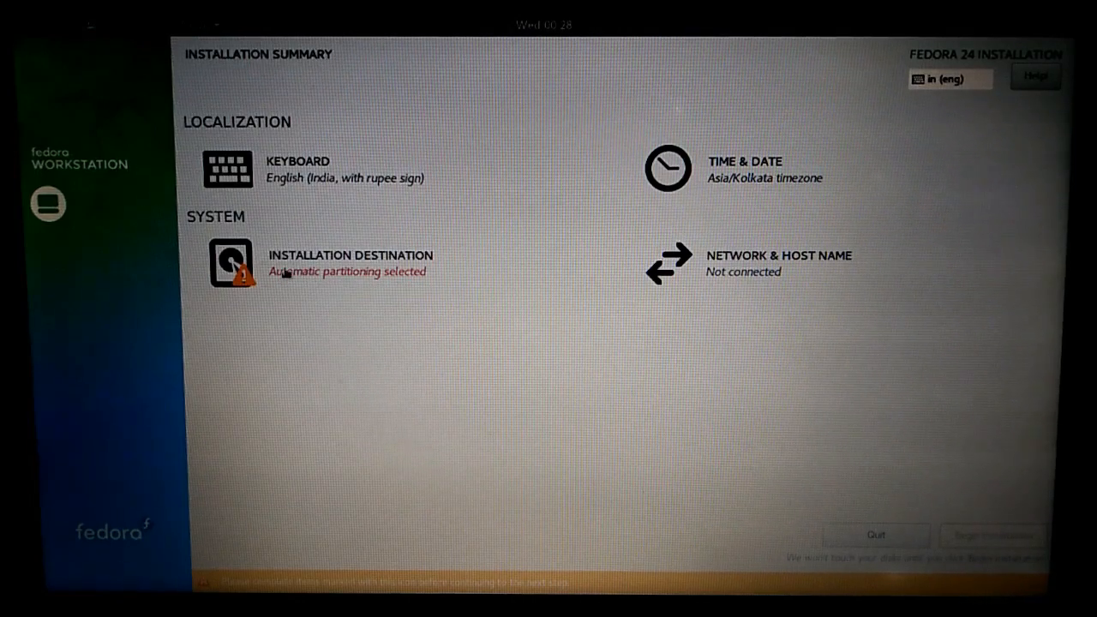
Enter Installation Destination from the installation summary
left_click(230, 264)
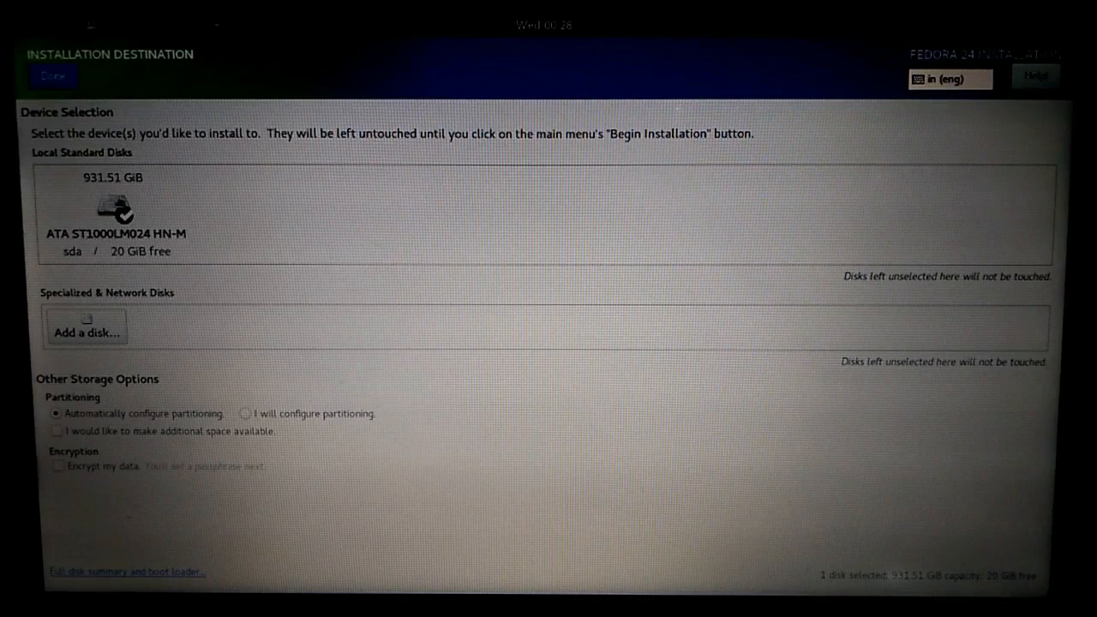
Select the ATA ST1000LM024 931.51 GiB disk with automatic partitioning and confirm the destination
left_click(113, 210)
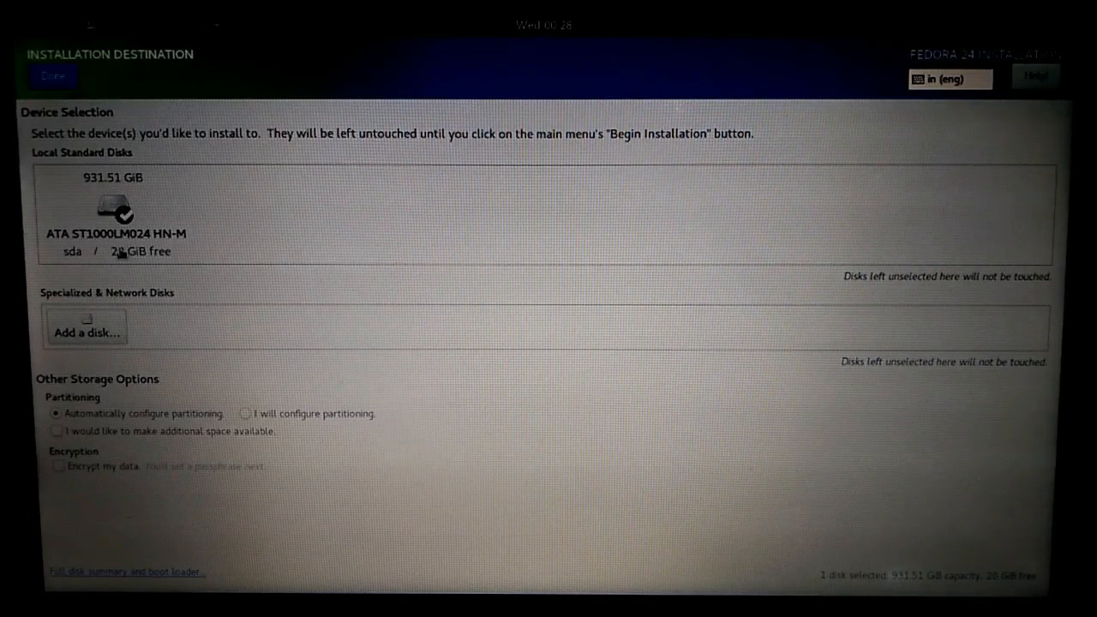
left_click(113, 212)
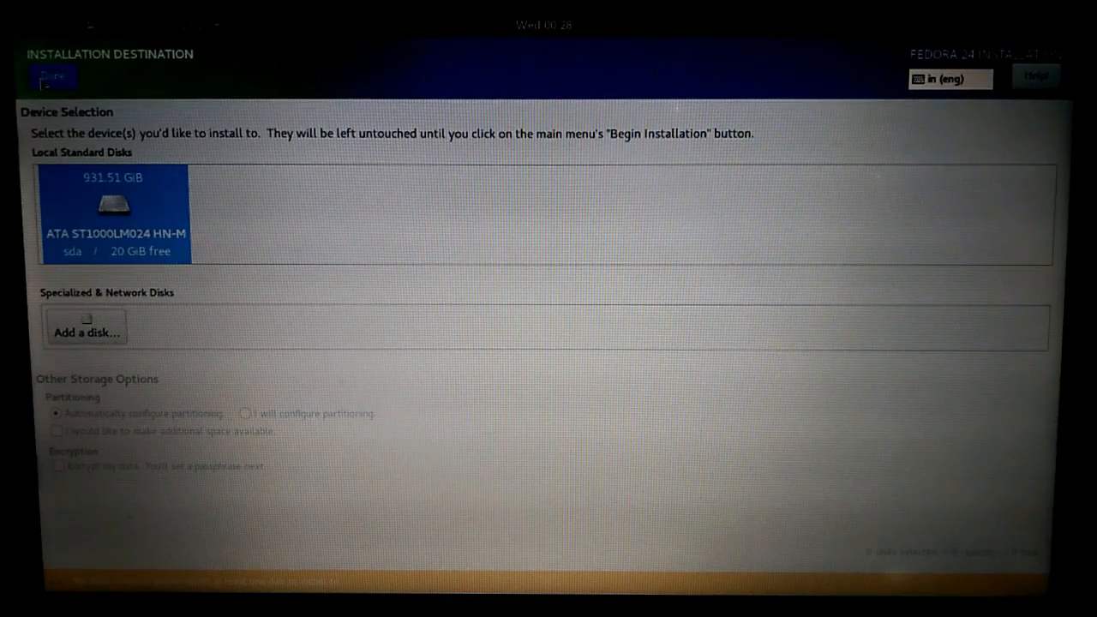
left_click(54, 75)
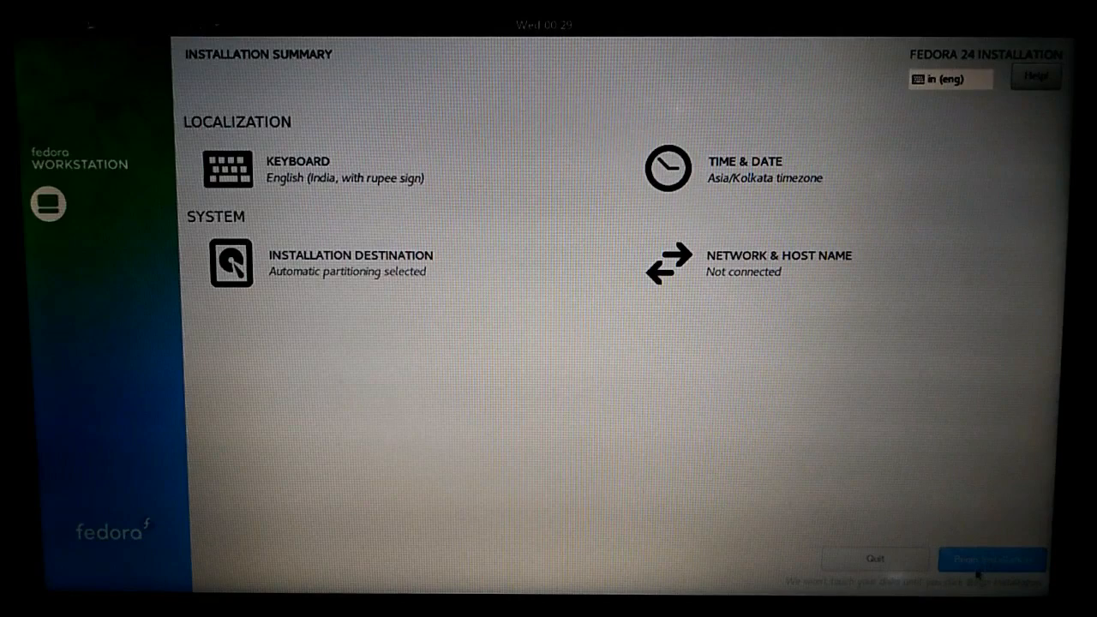
Begin the installation and go to the Root Password settings
left_click(991, 558)
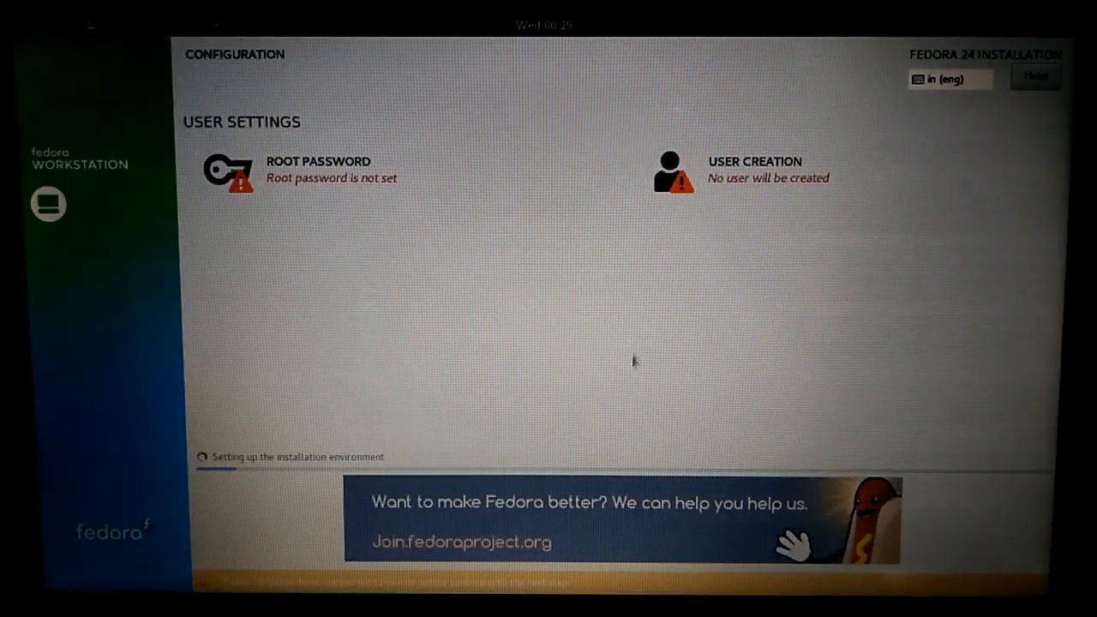
mouse_move(343, 180)
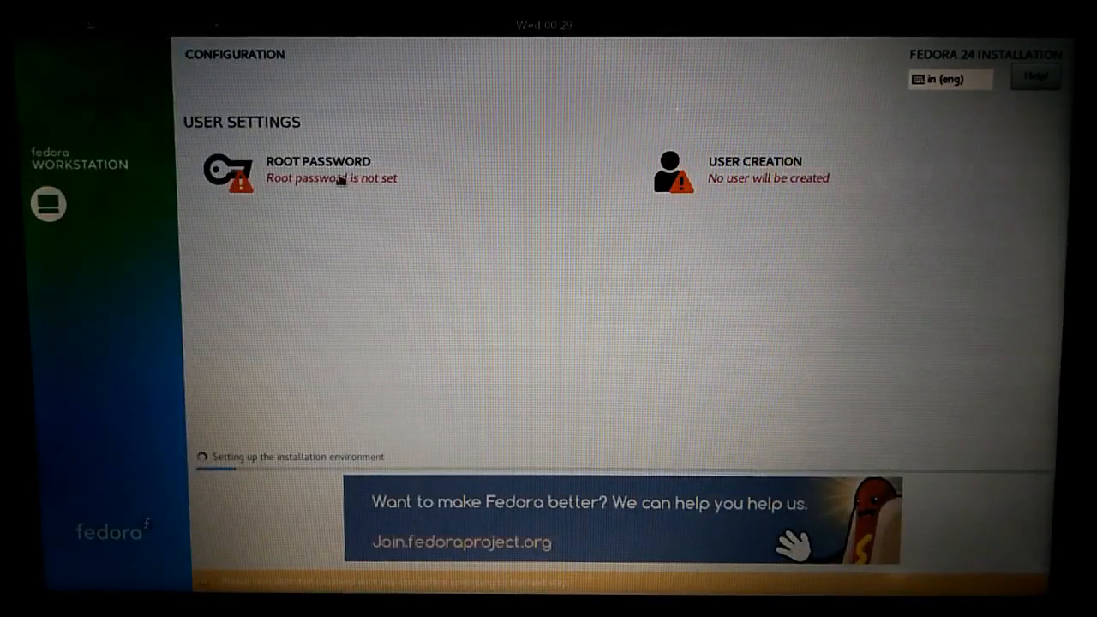
left_click(319, 161)
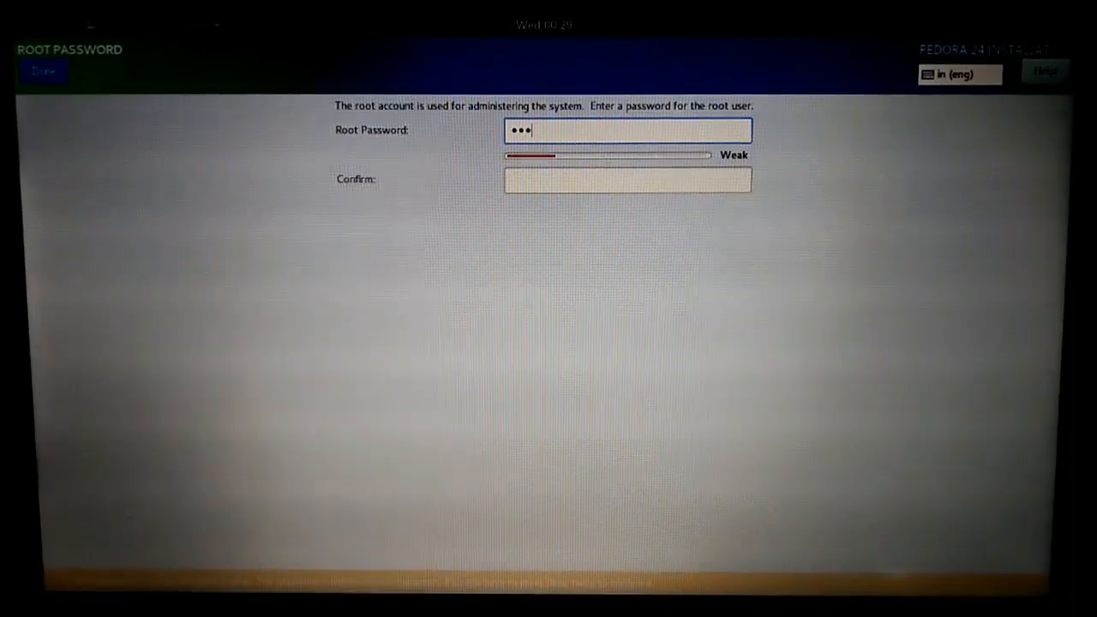
Enter and confirm the root password so the overview reports it as set
type("a")
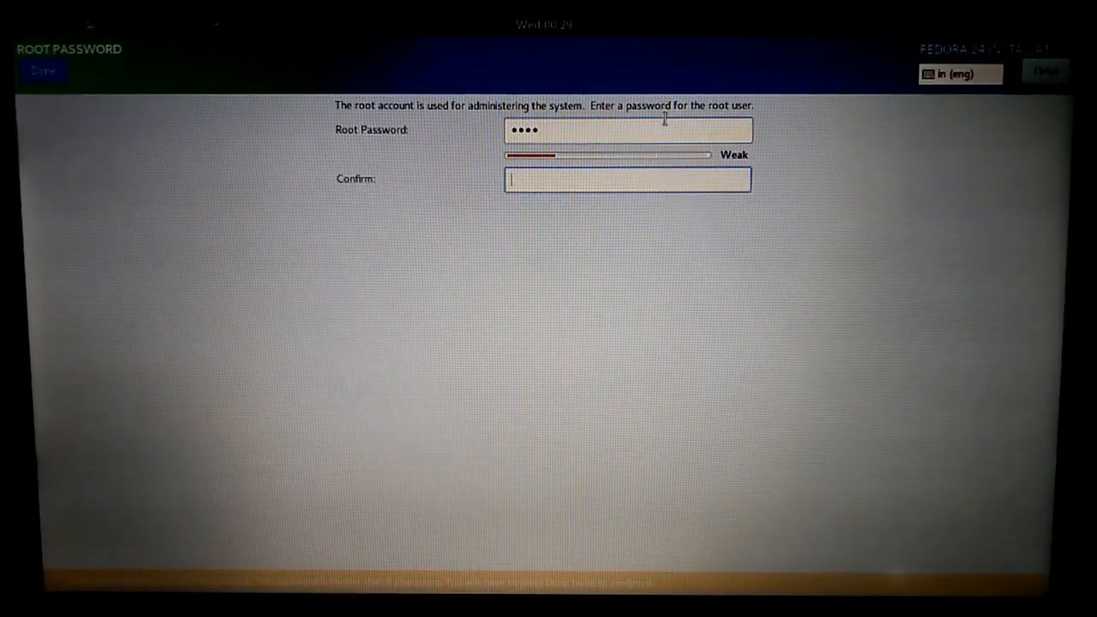
type("•")
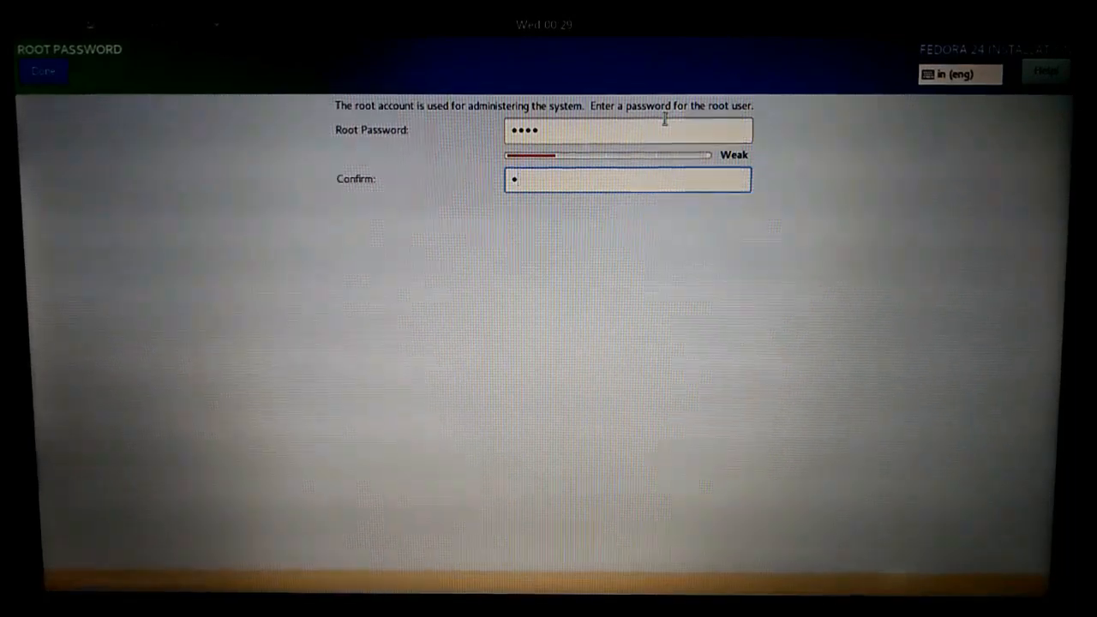
type("••••")
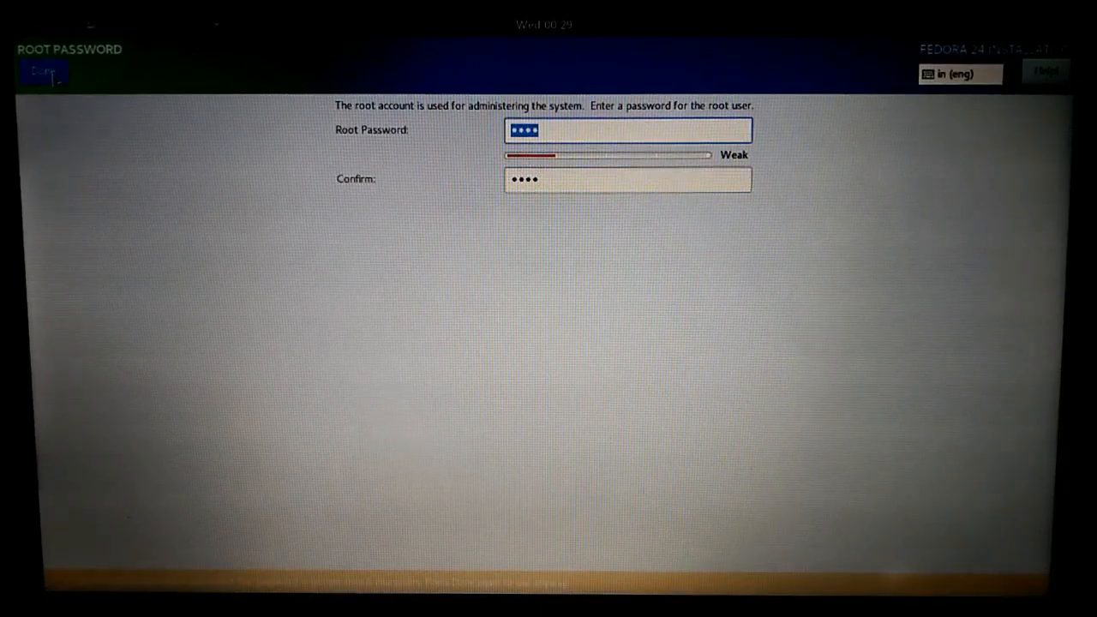
left_click(43, 72)
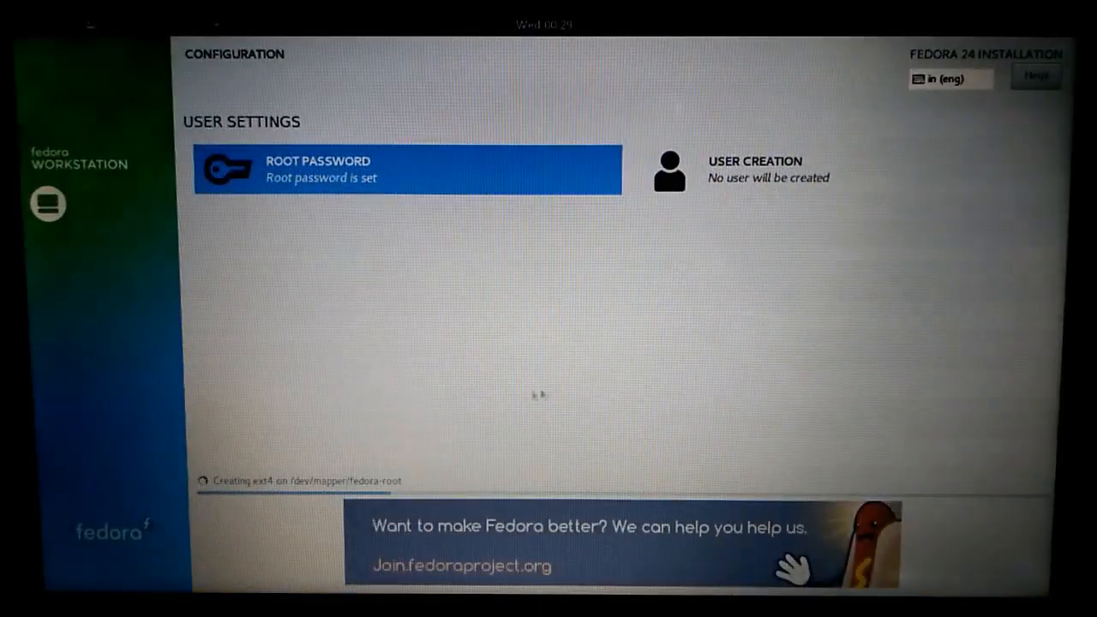
mouse_move(723, 170)
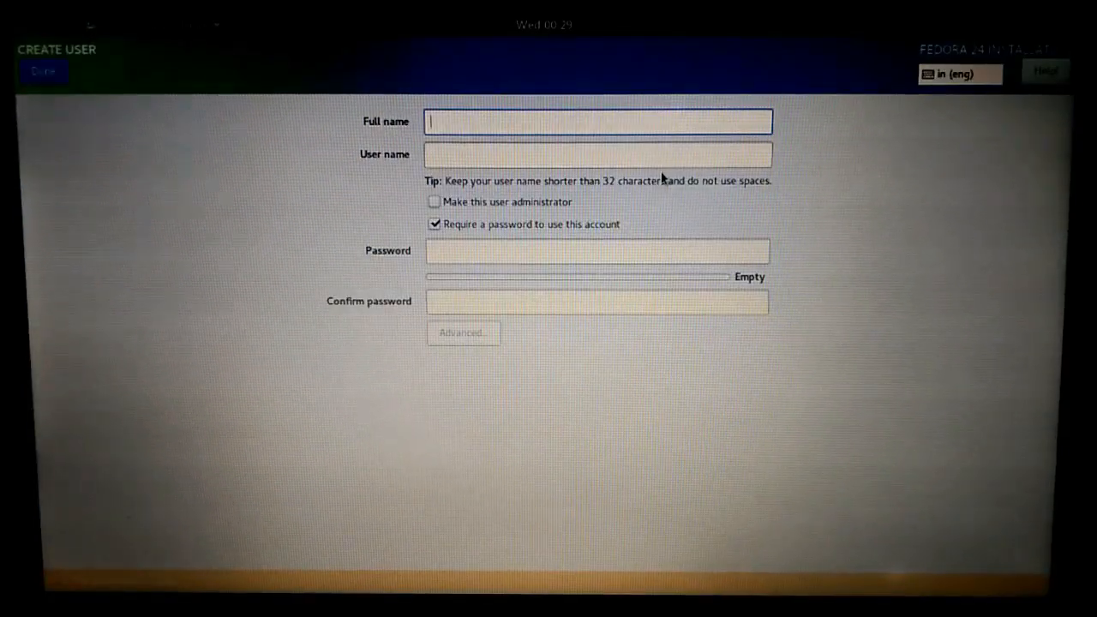
Fill the new user 'Darshan' with user name and password, then go to advanced configuration
type("Dar")
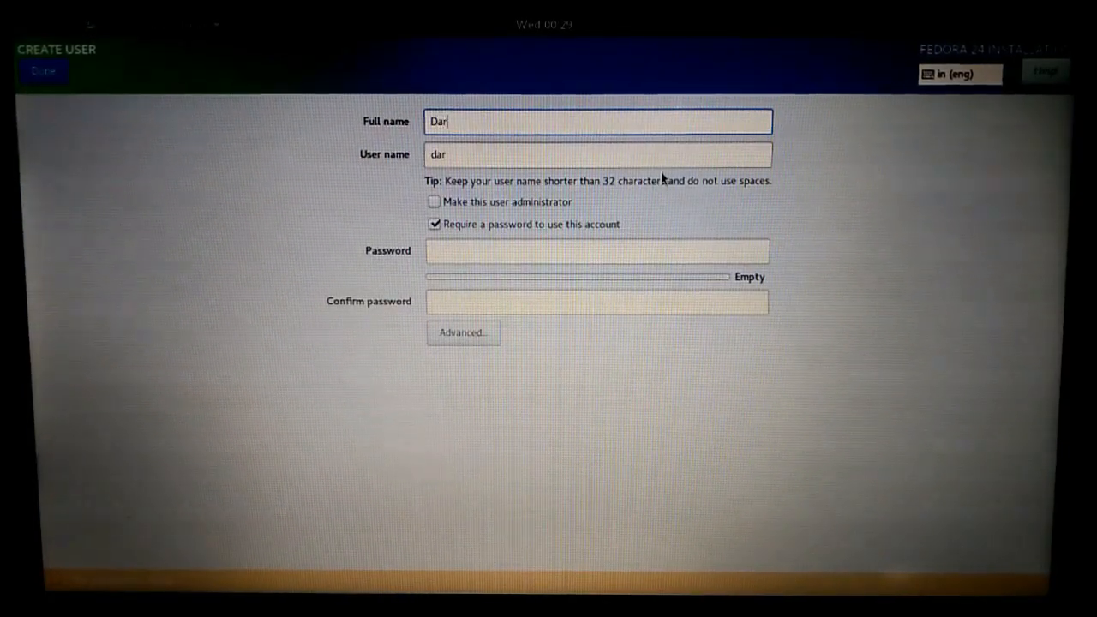
type("sh")
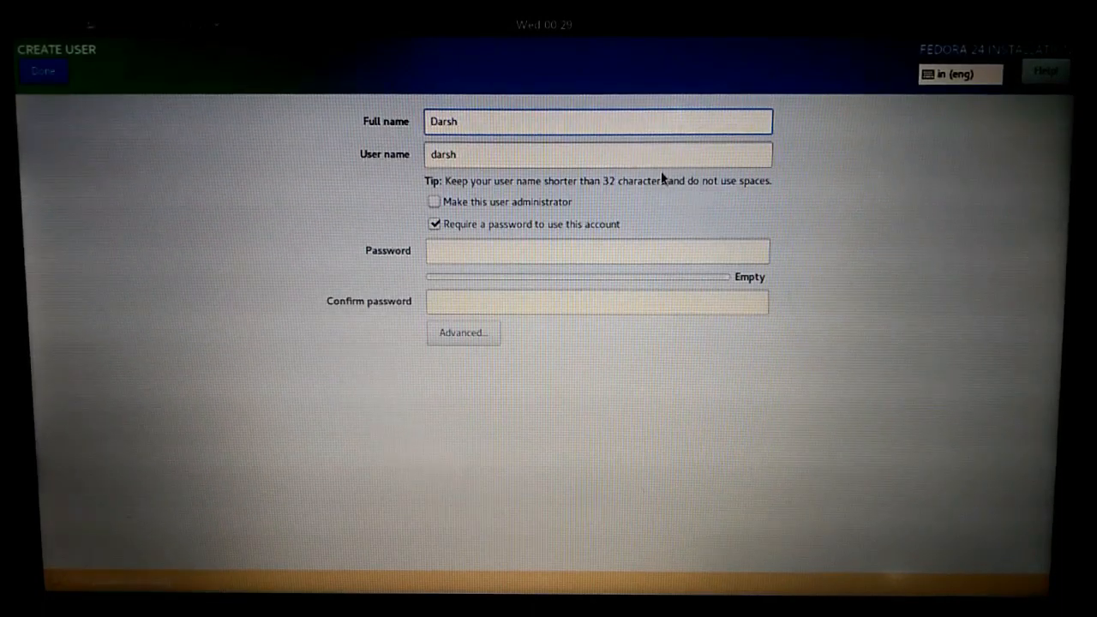
type("an")
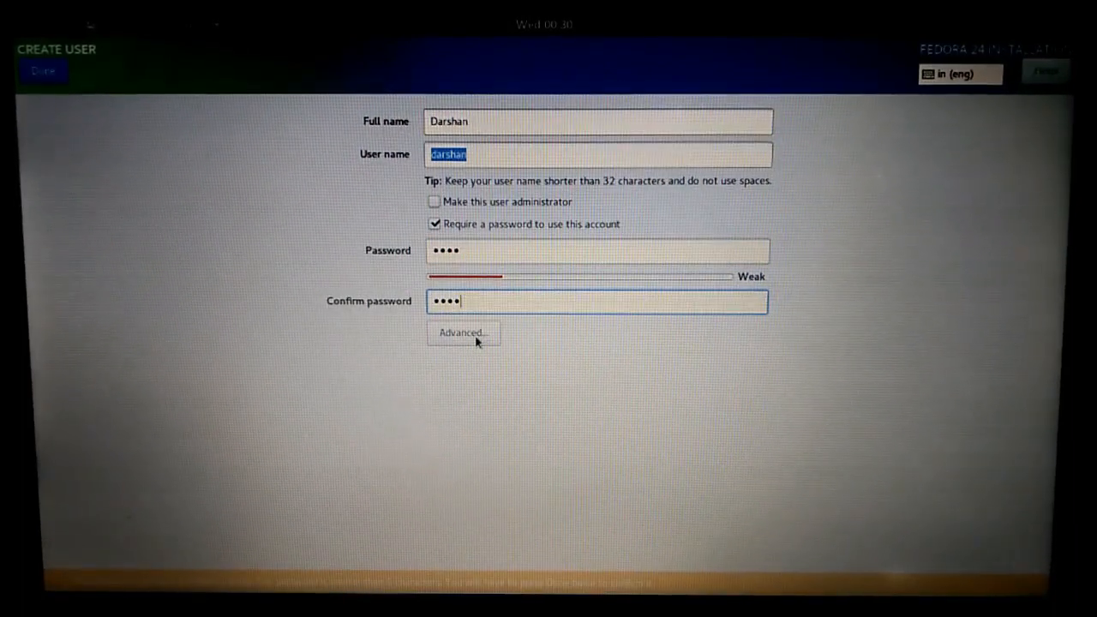
left_click(463, 332)
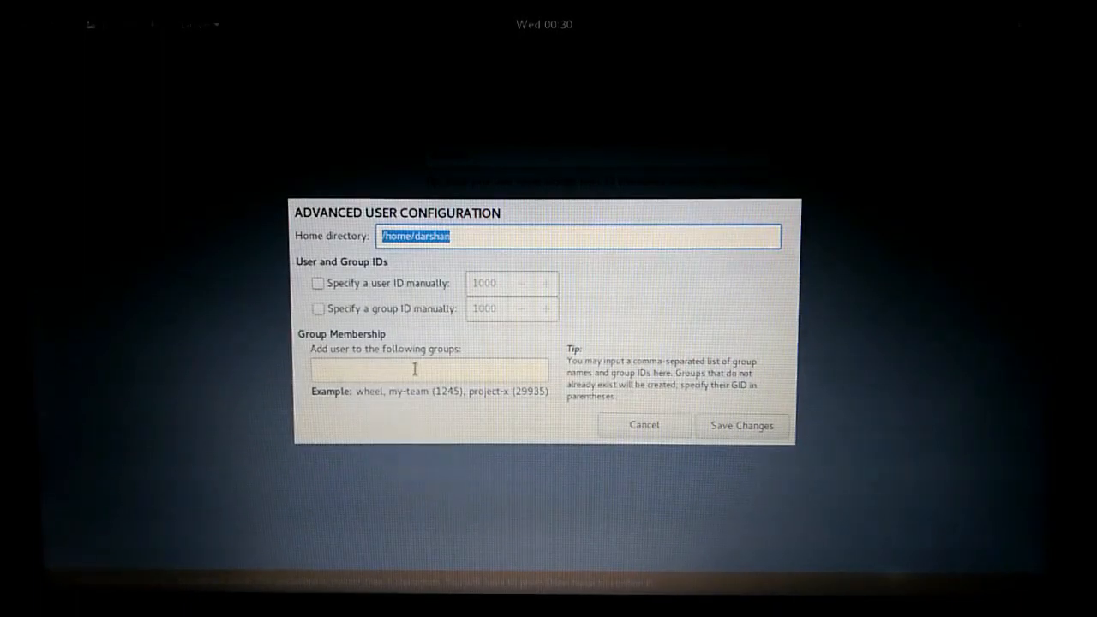
Add the user to the 'sudoers' group and save the advanced user settings
type("s")
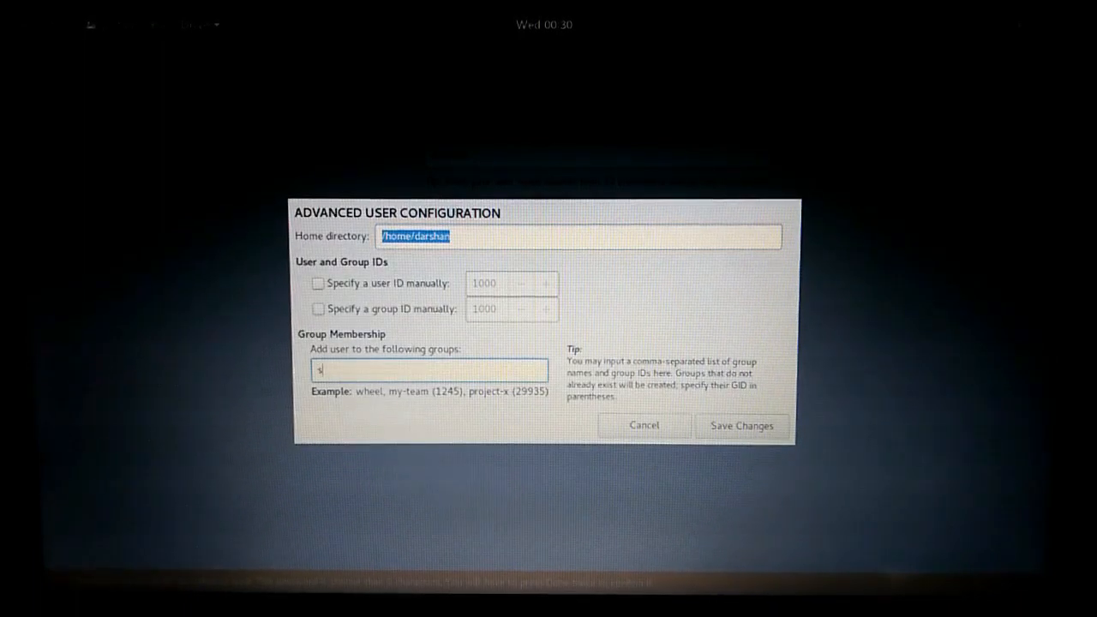
type("ud")
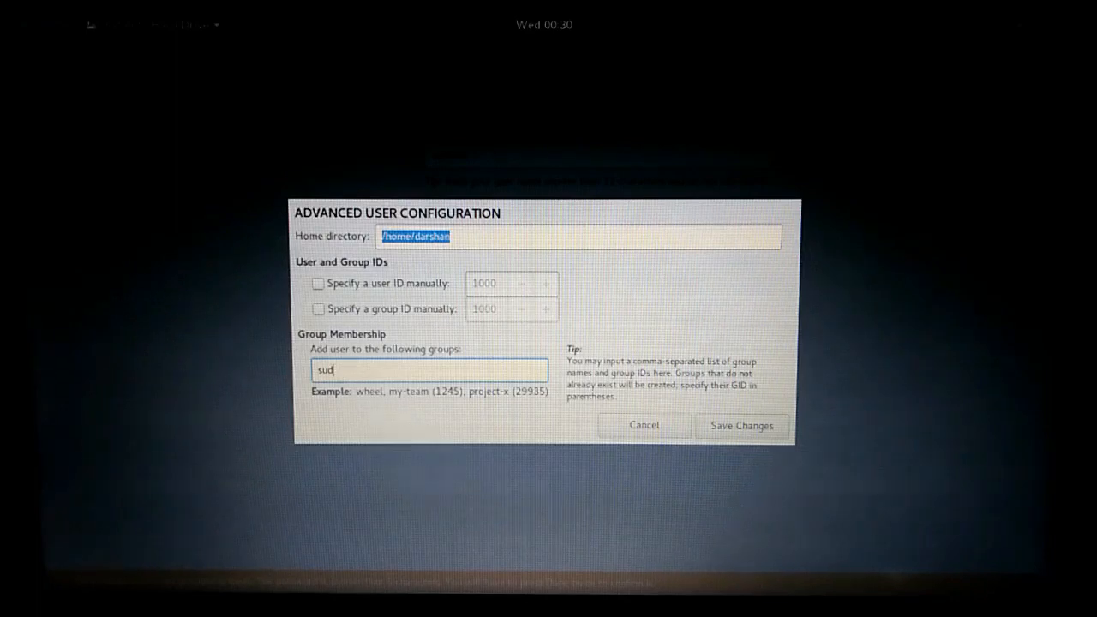
type("oers")
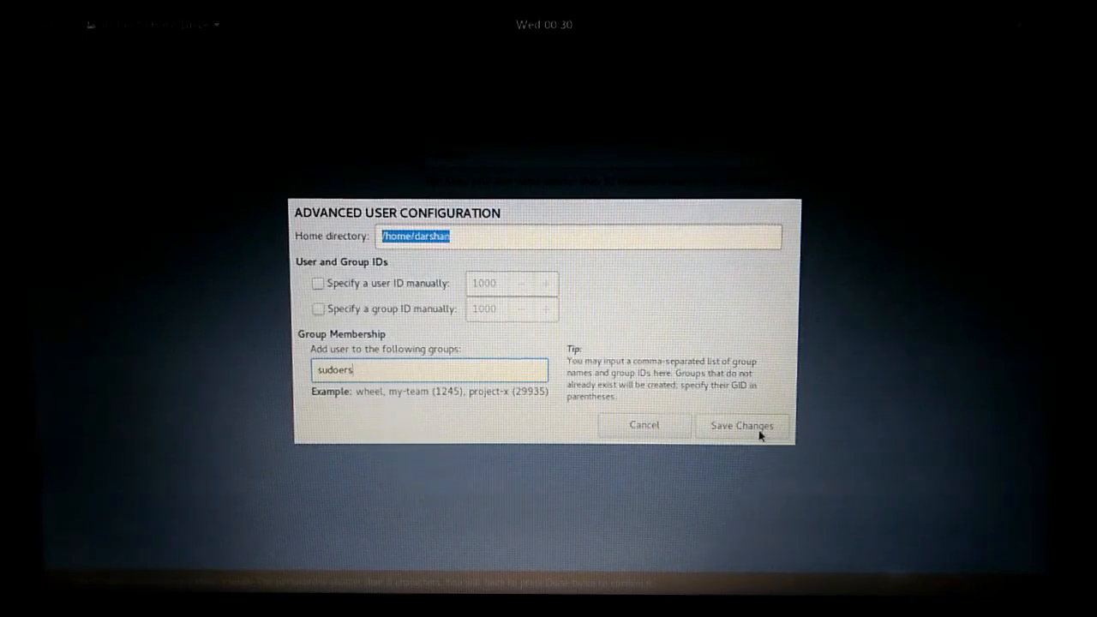
left_click(740, 425)
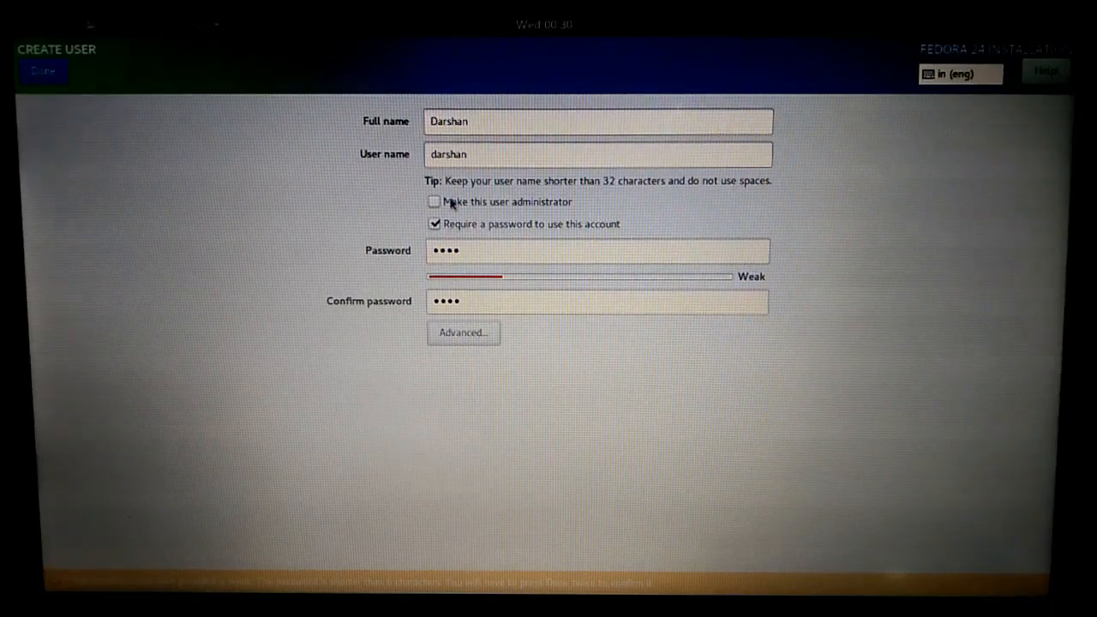
Make the user an administrator, accept the weak password, and quit the finished installation
left_click(435, 202)
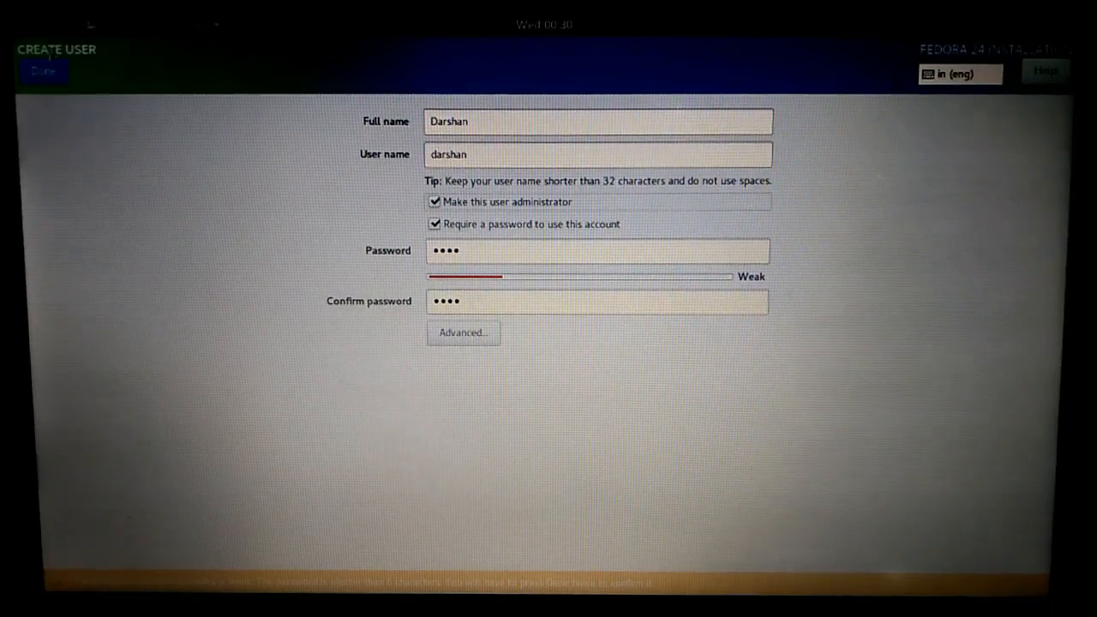
left_click(597, 250)
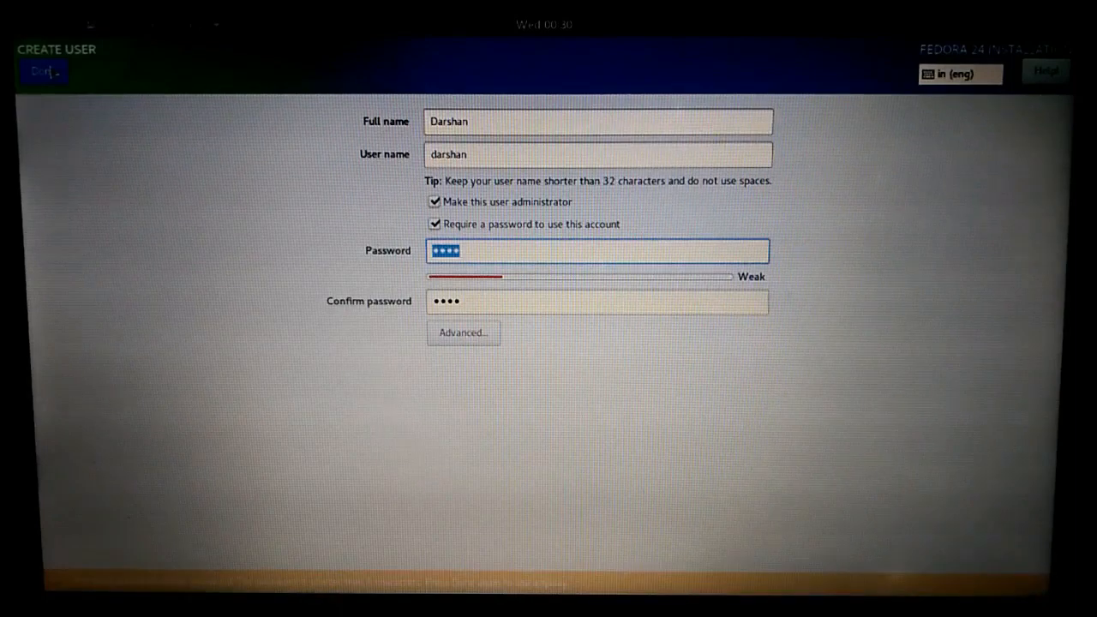
left_click(43, 72)
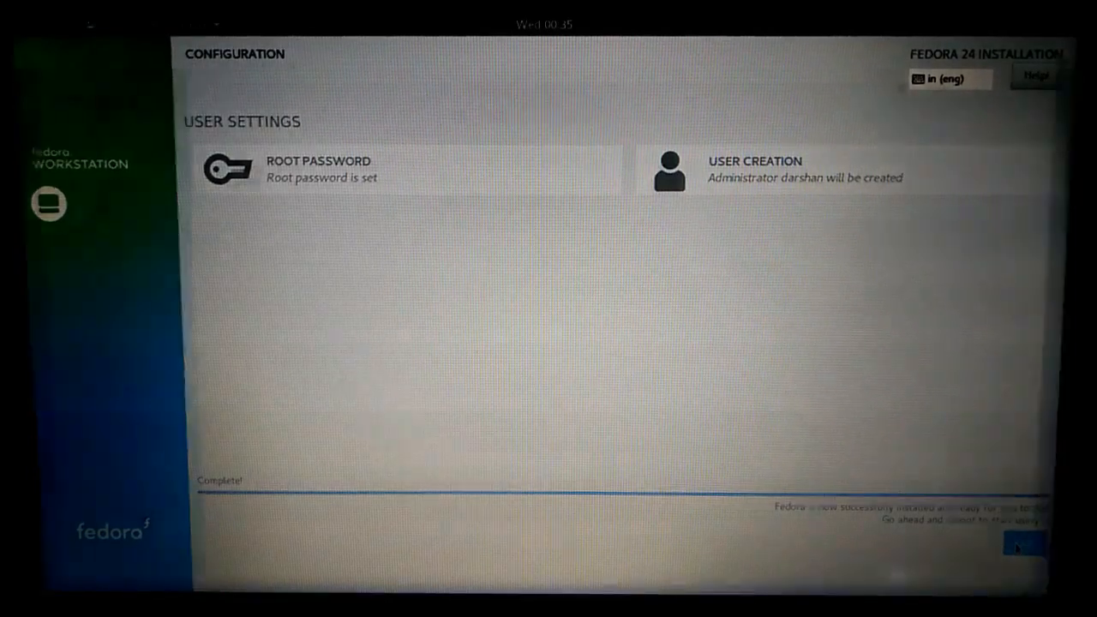
left_click(1025, 545)
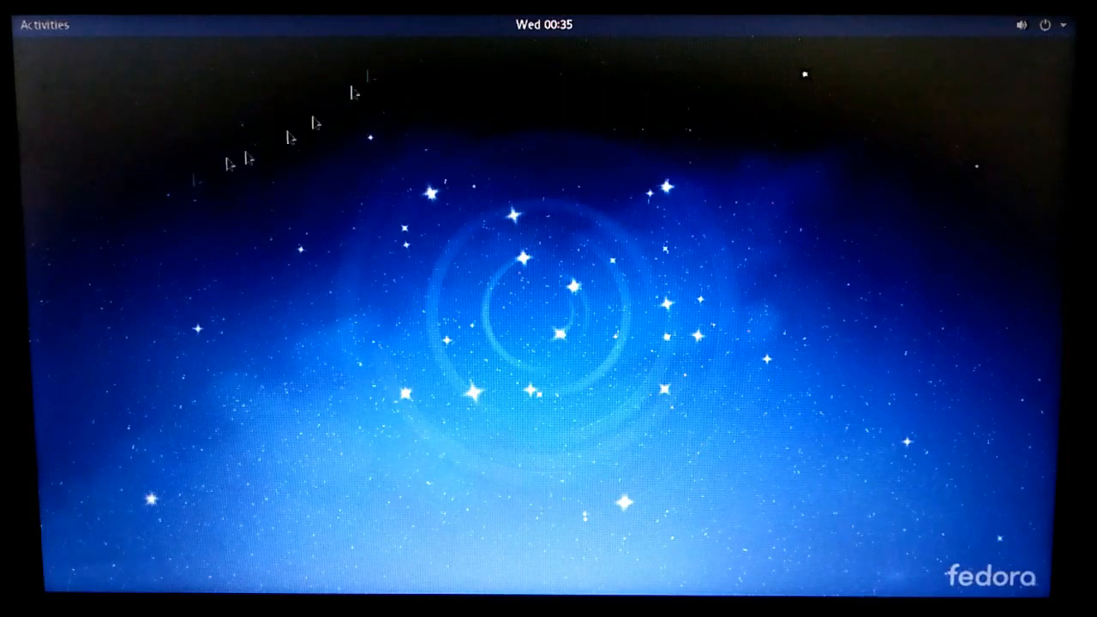
Restart the computer from the GNOME system menu's power options
left_click(45, 24)
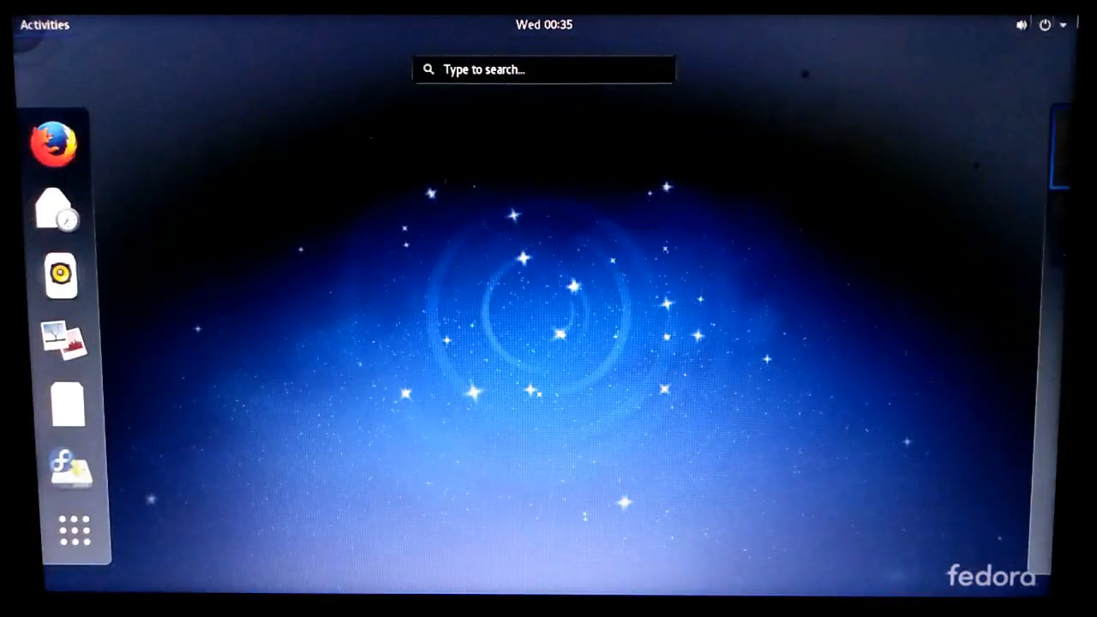
left_click(1044, 24)
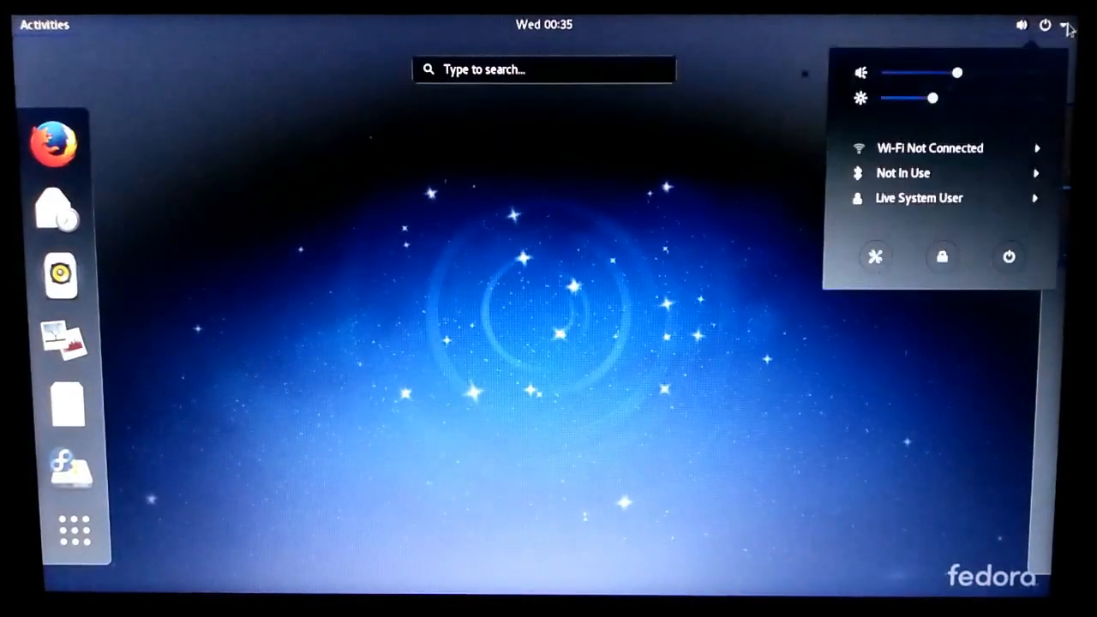
left_click(1008, 257)
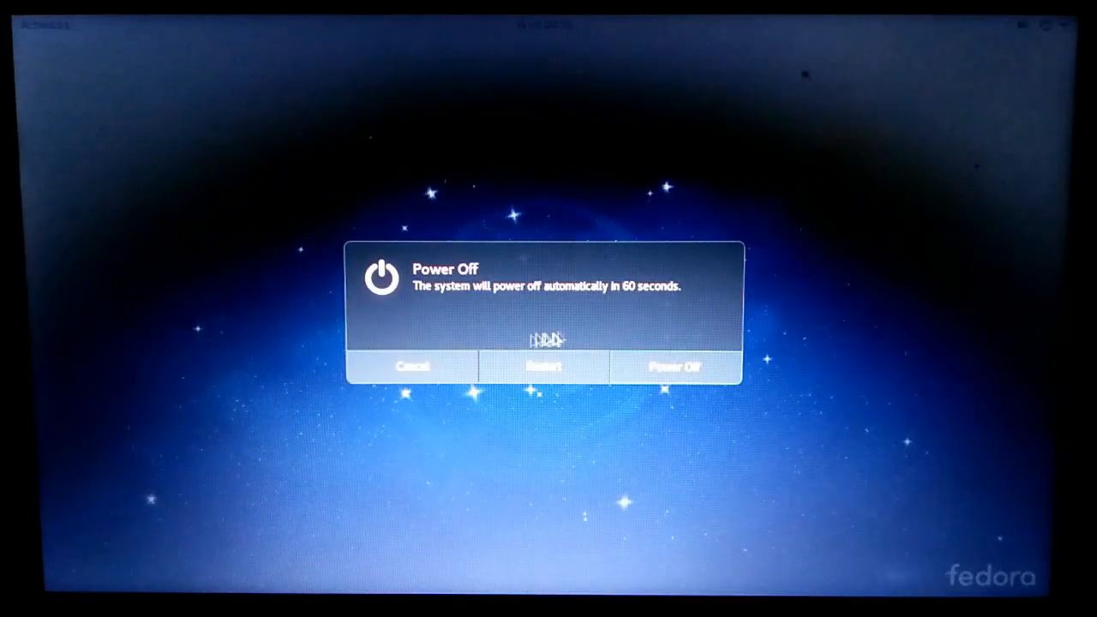
left_click(413, 367)
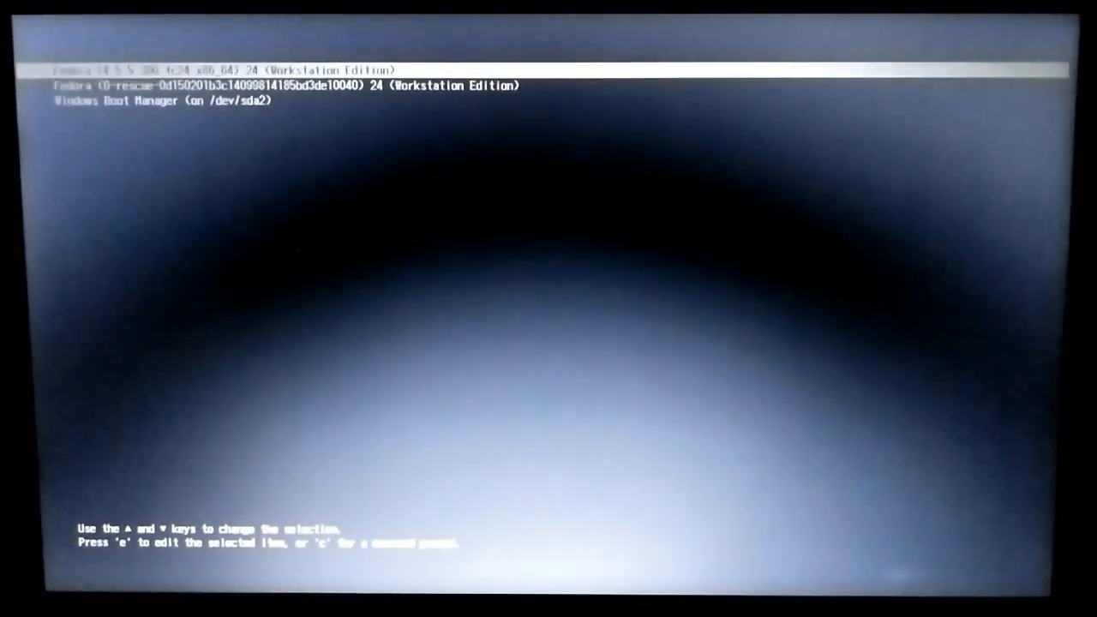
key("Down")
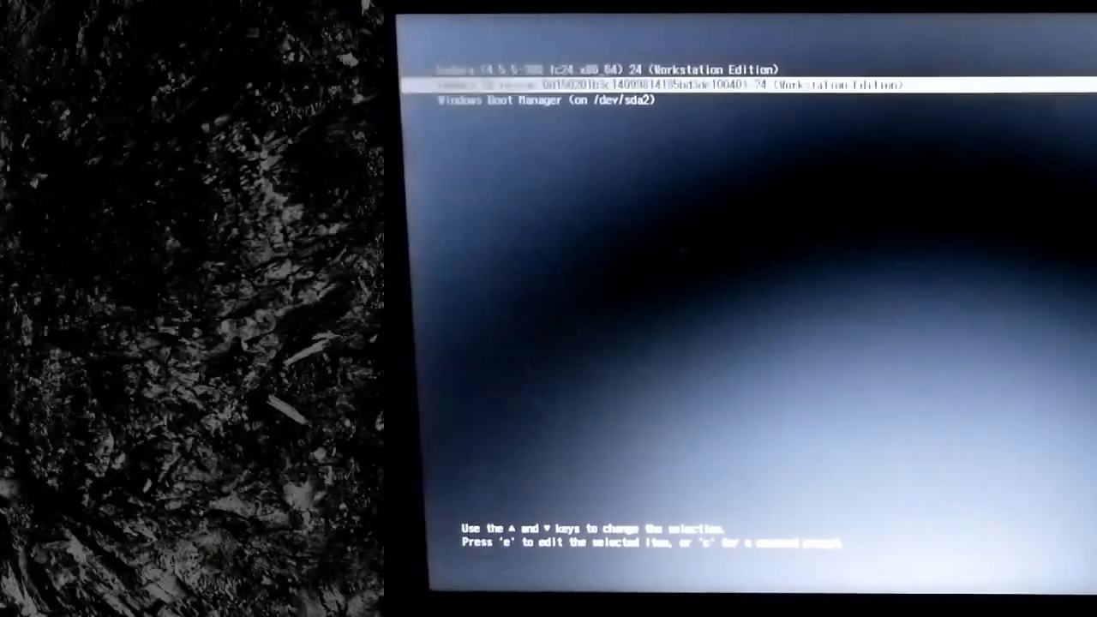